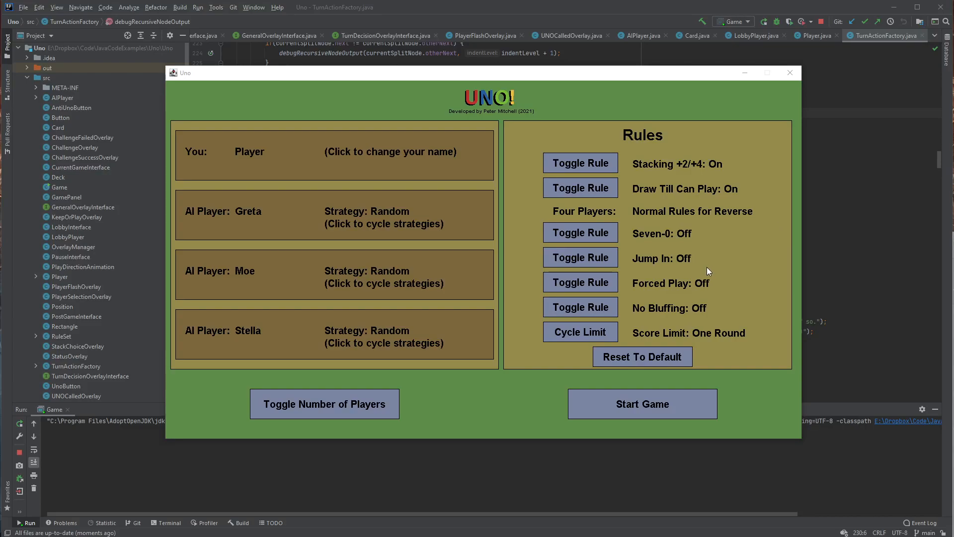
{"action": "mouse_move", "coordinate": [688, 263]}
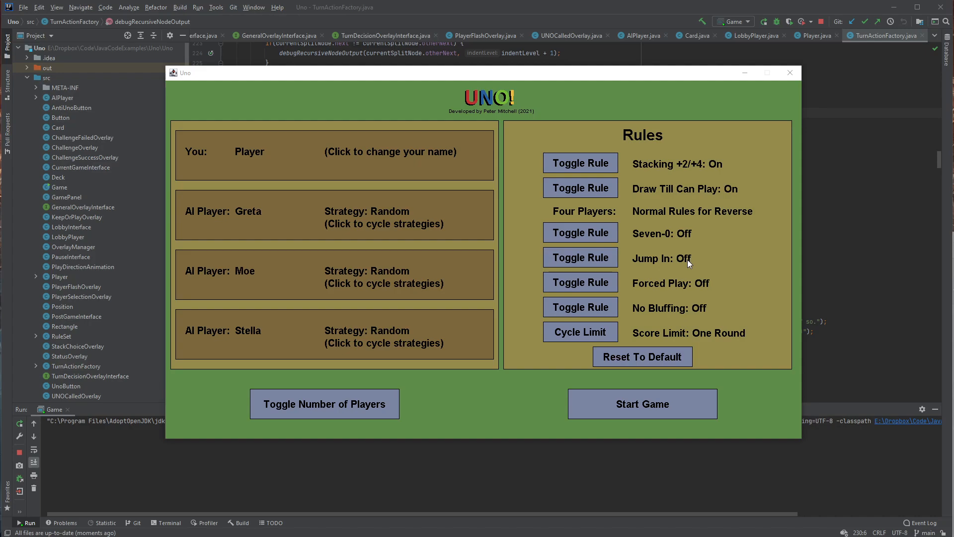
{"action": "mouse_move", "coordinate": [593, 178]}
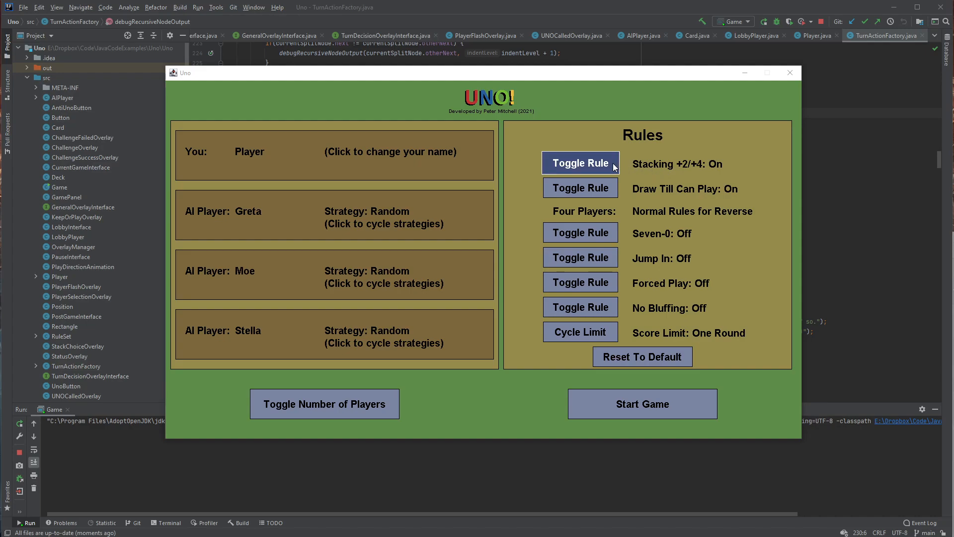
- Toggle +2/+4 stacking off and on, then switch to two players and back to four
{"action": "left_click", "coordinate": [580, 162]}
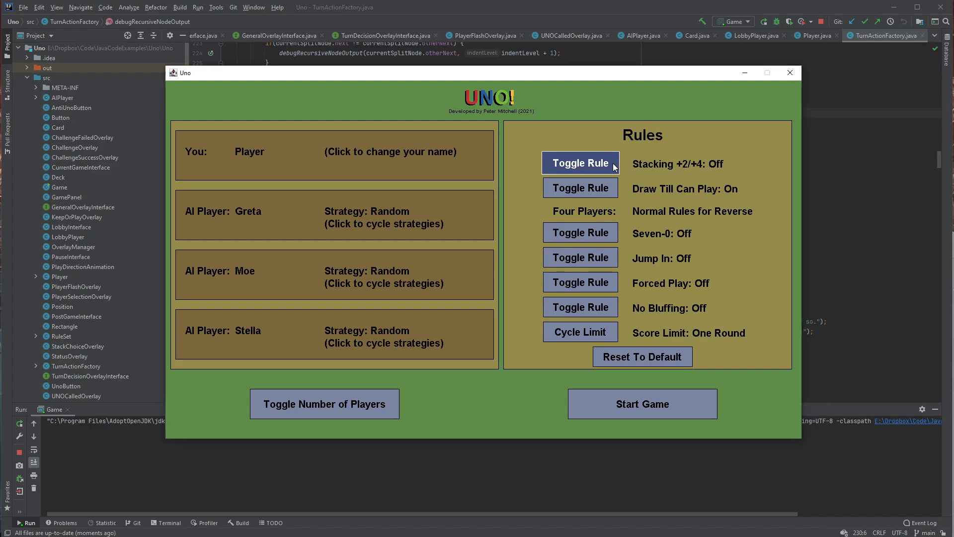
{"action": "left_click", "coordinate": [580, 162]}
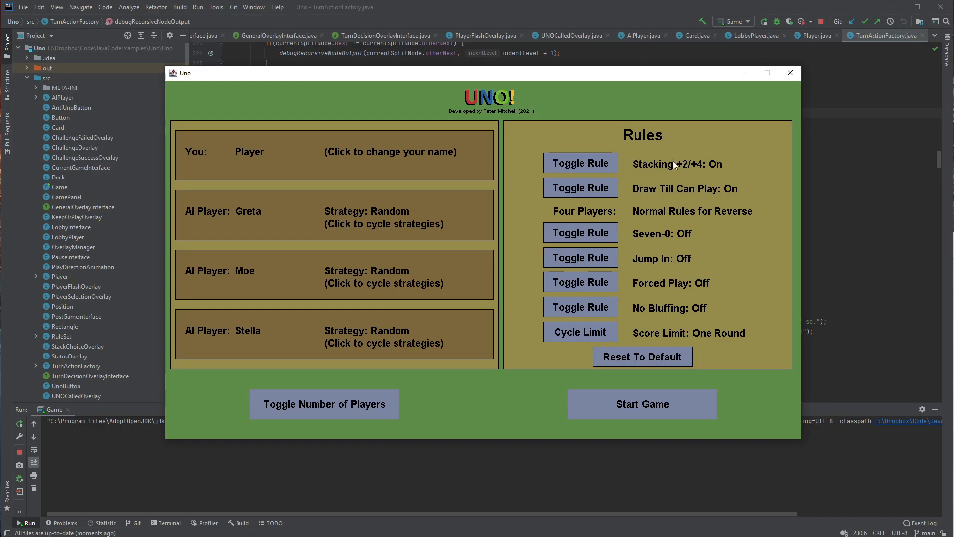
{"action": "mouse_move", "coordinate": [701, 182]}
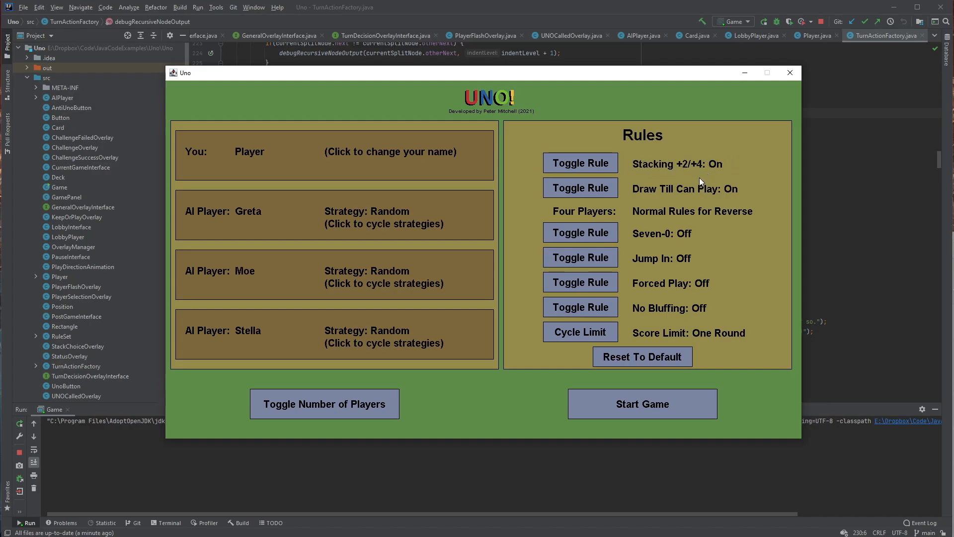
{"action": "mouse_move", "coordinate": [667, 198]}
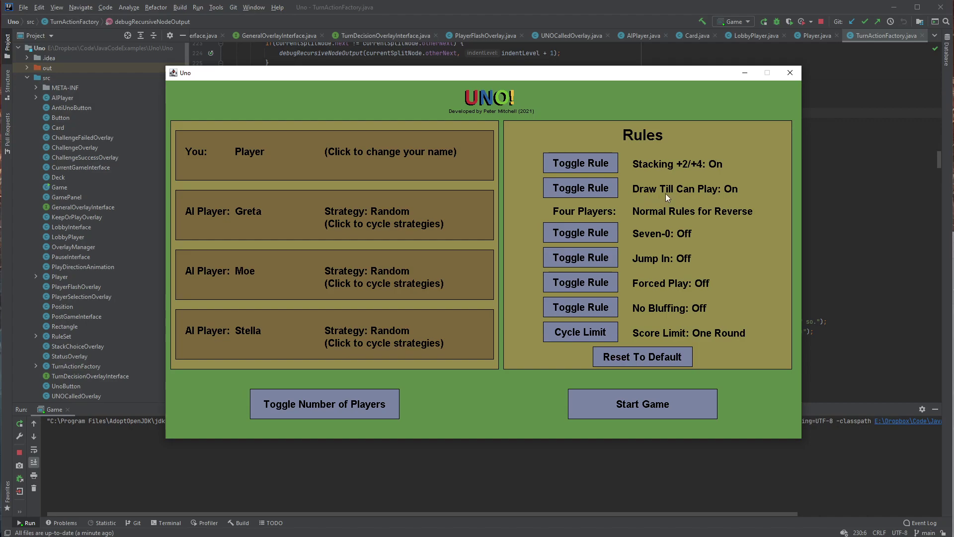
{"action": "mouse_move", "coordinate": [713, 206]}
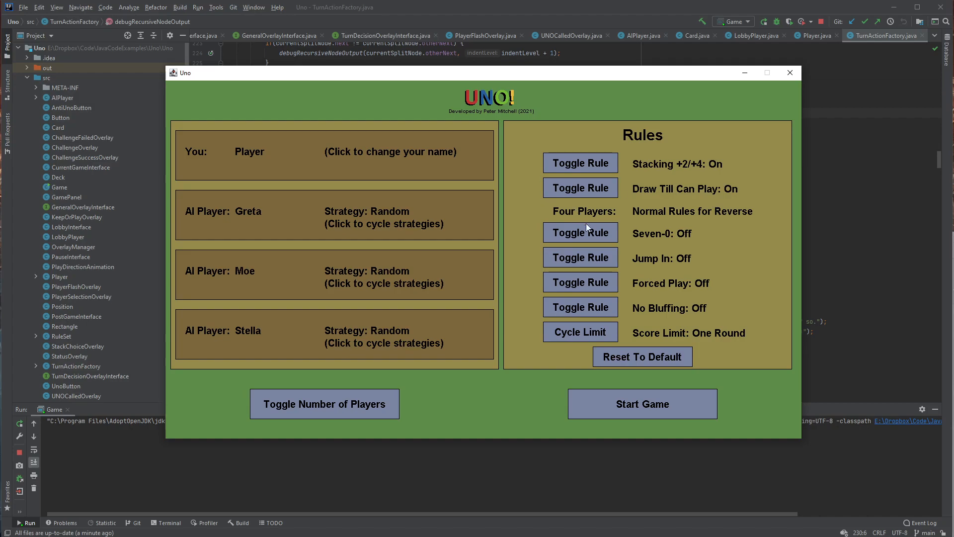
{"action": "mouse_move", "coordinate": [644, 246]}
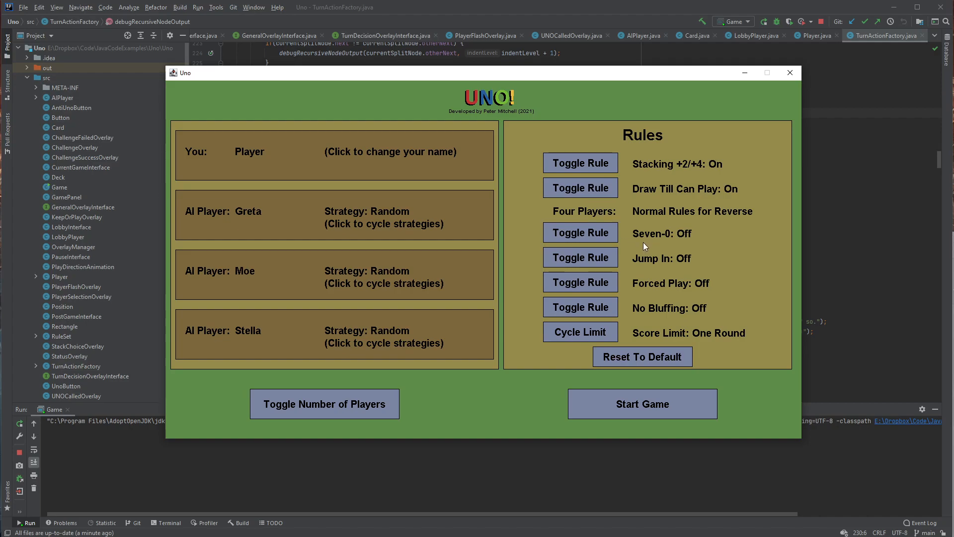
{"action": "mouse_move", "coordinate": [652, 277]}
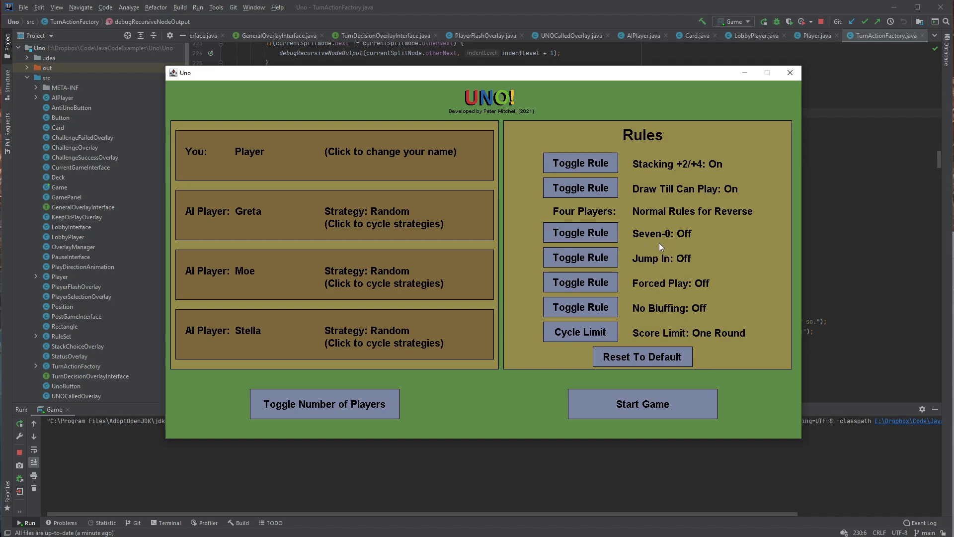
{"action": "mouse_move", "coordinate": [678, 215]}
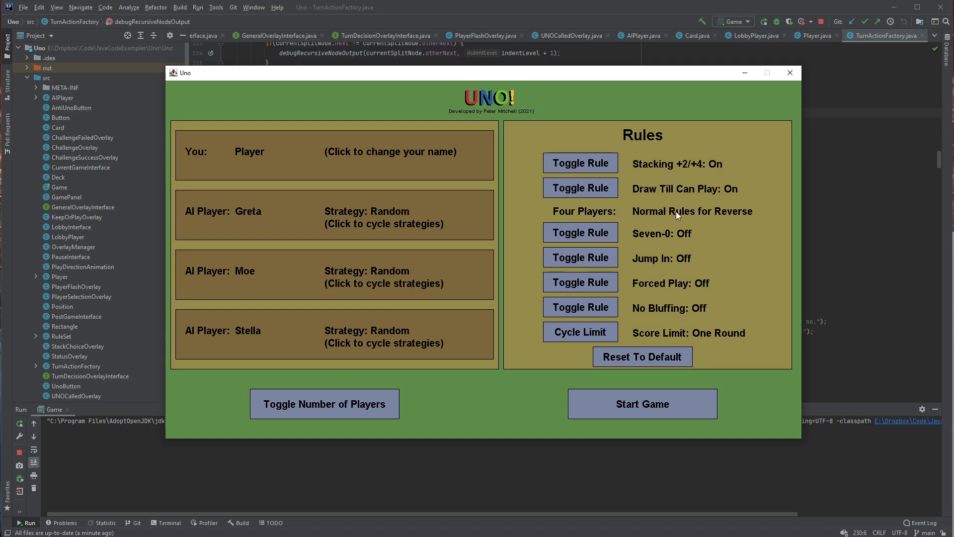
{"action": "mouse_move", "coordinate": [691, 222]}
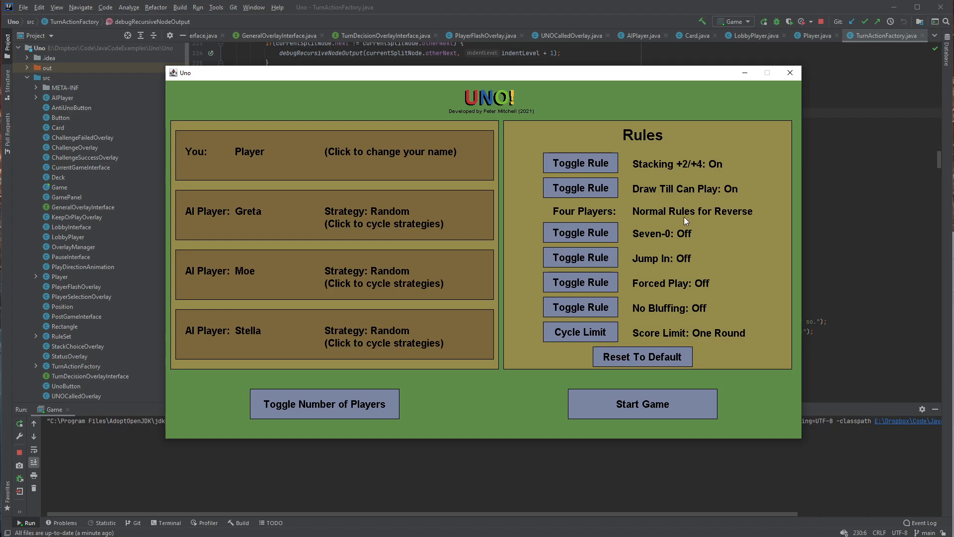
{"action": "left_click", "coordinate": [324, 404]}
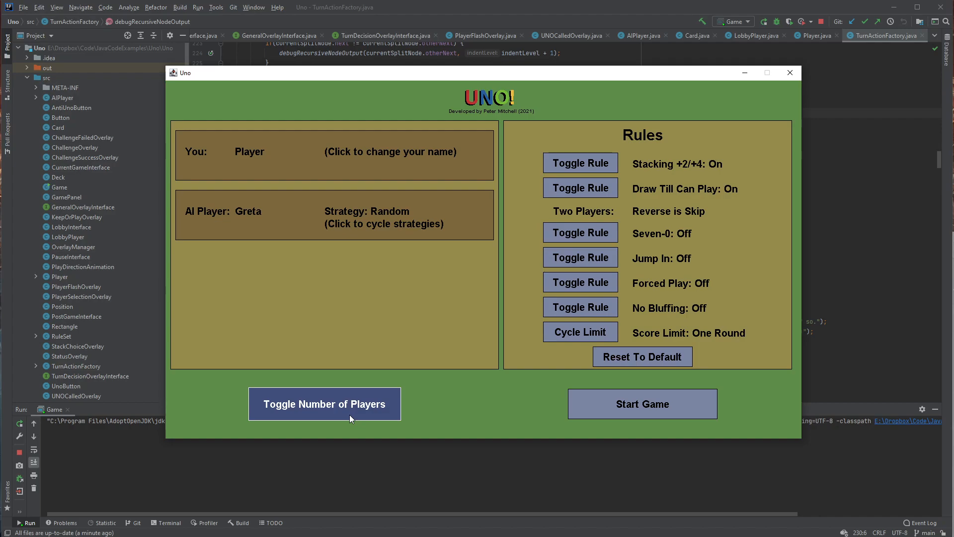
{"action": "left_click", "coordinate": [324, 404]}
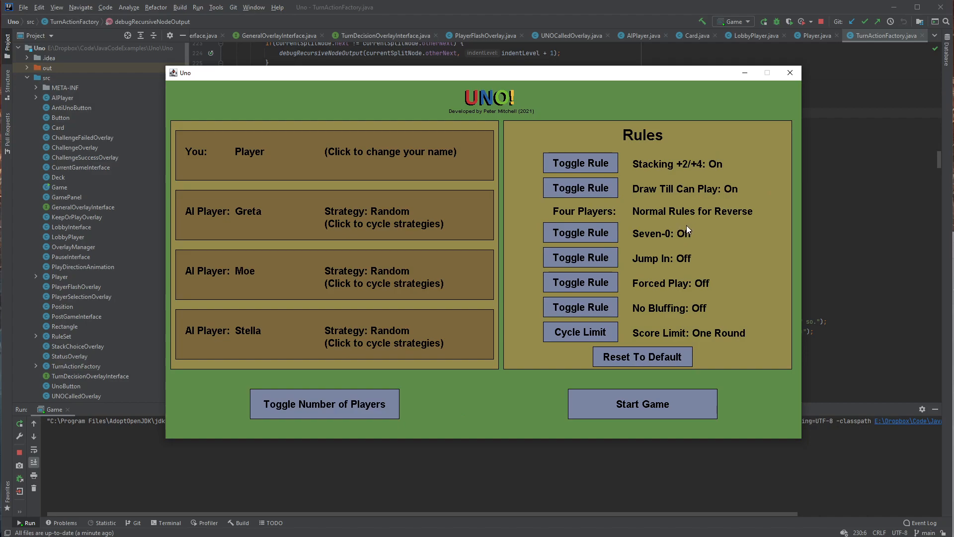
- Set Seven-0 back to Off, leaving four players and all rules at their defaults
{"action": "left_click", "coordinate": [580, 232]}
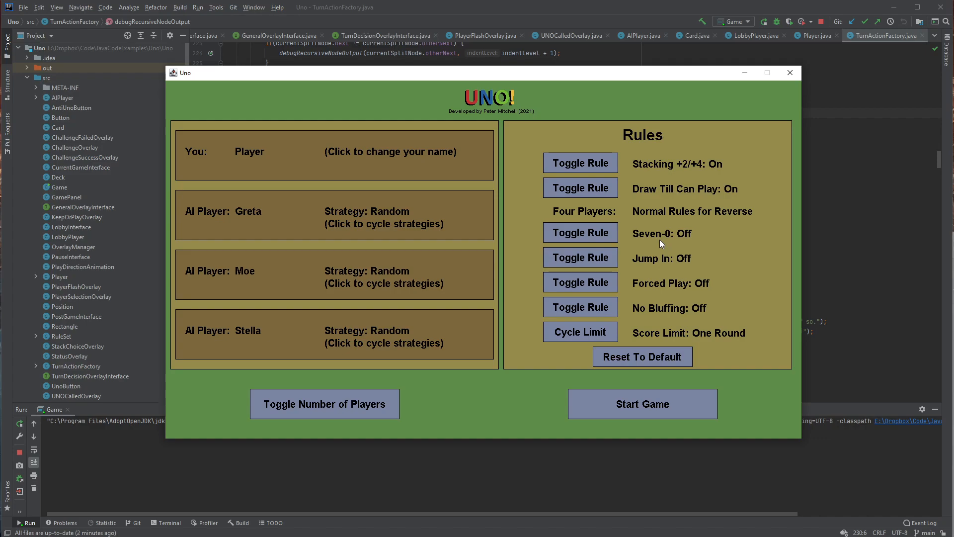
{"action": "mouse_move", "coordinate": [737, 264]}
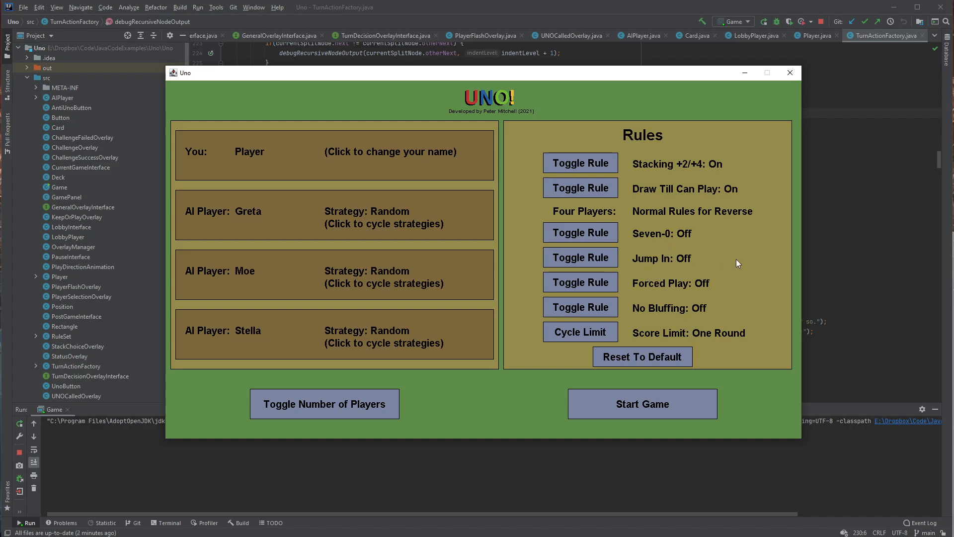
{"action": "mouse_move", "coordinate": [634, 268]}
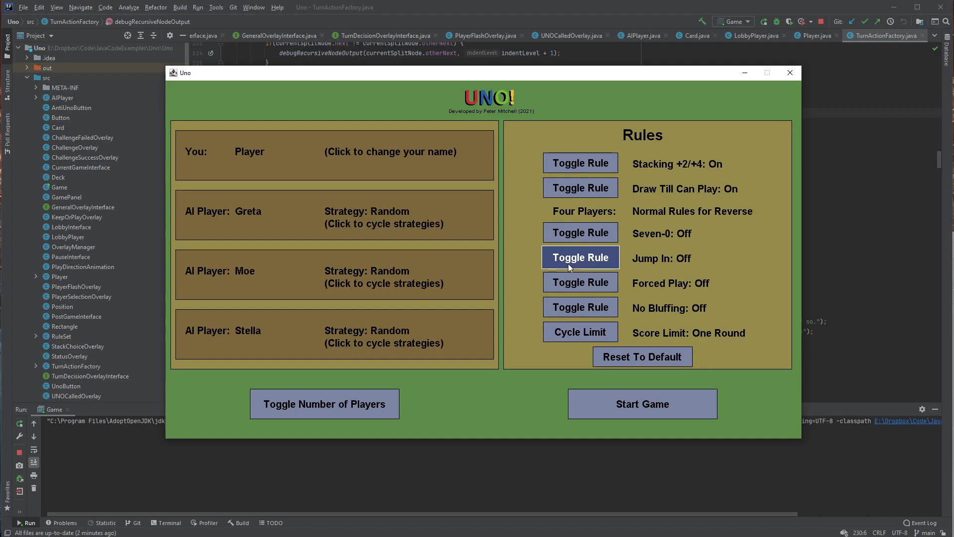
{"action": "mouse_move", "coordinate": [639, 269]}
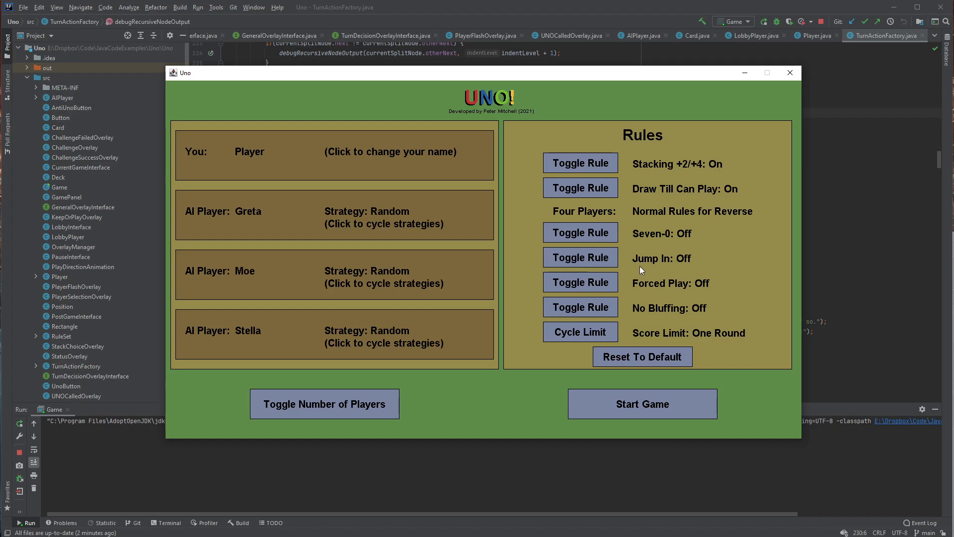
{"action": "mouse_move", "coordinate": [646, 291]}
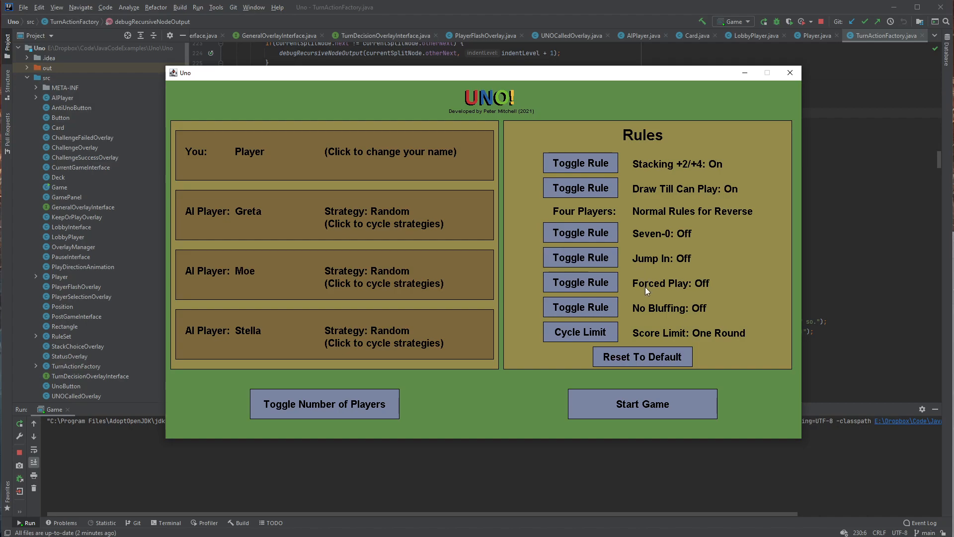
{"action": "mouse_move", "coordinate": [674, 293]}
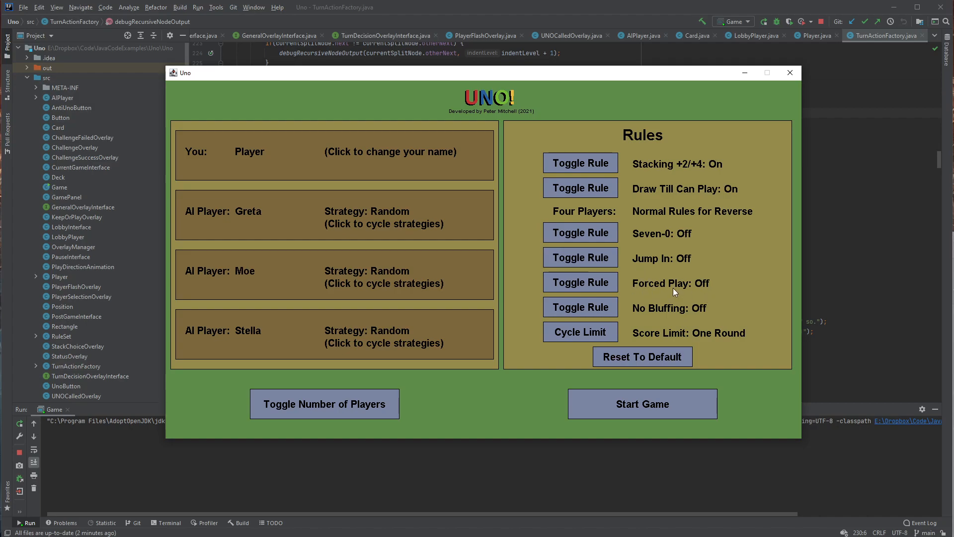
{"action": "mouse_move", "coordinate": [649, 291]}
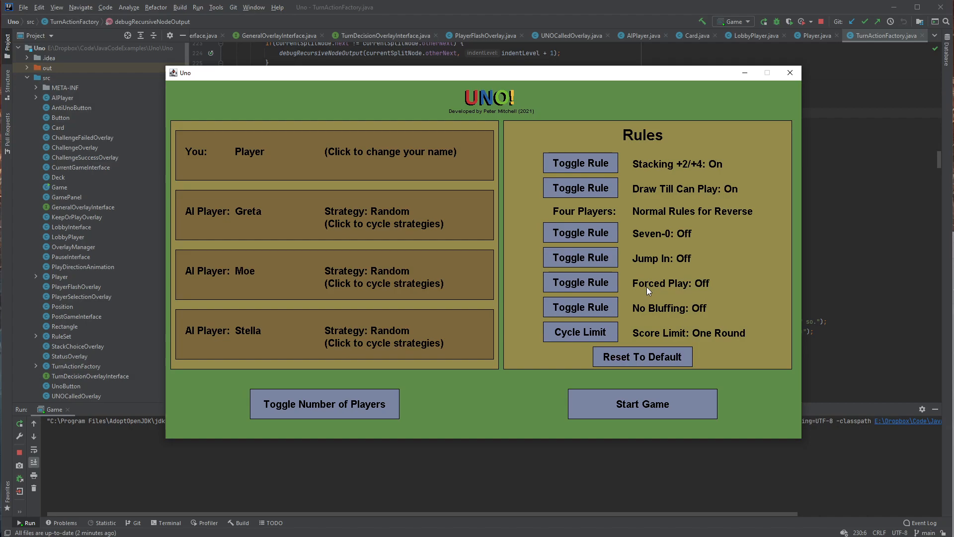
{"action": "mouse_move", "coordinate": [650, 295]}
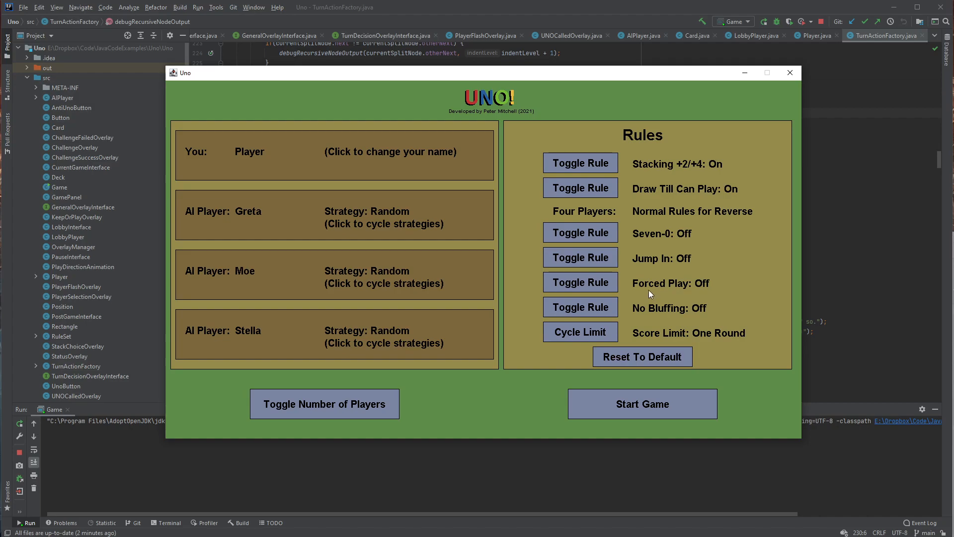
{"action": "mouse_move", "coordinate": [652, 303]}
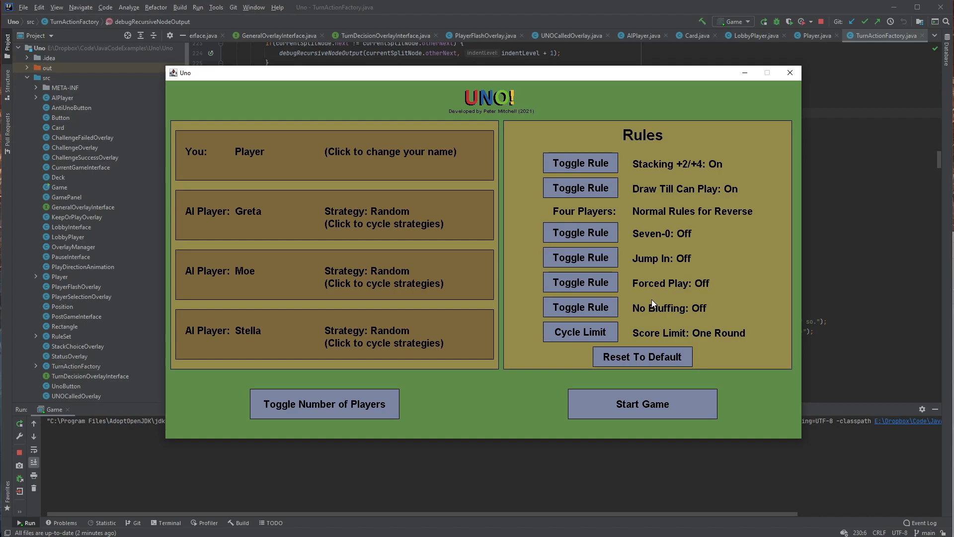
{"action": "mouse_move", "coordinate": [684, 317]}
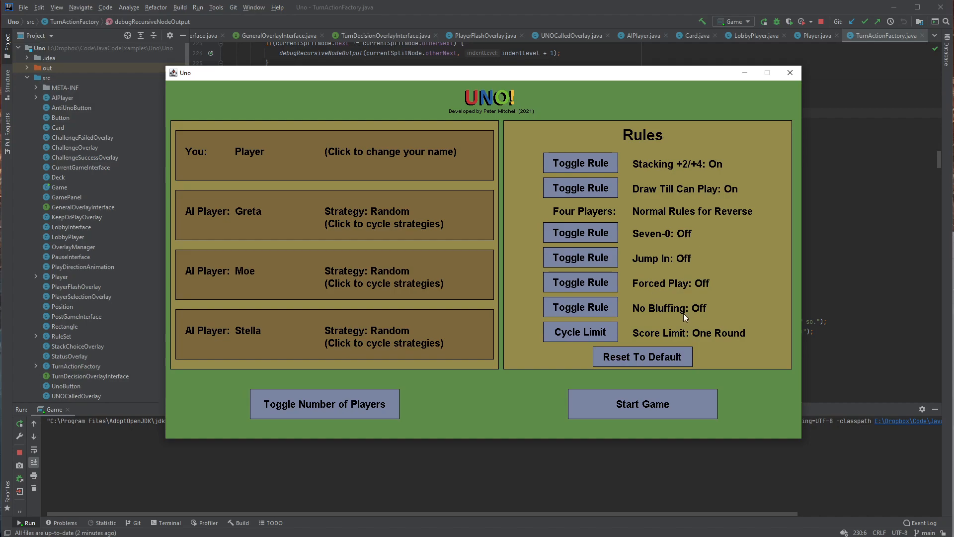
{"action": "mouse_move", "coordinate": [646, 334]}
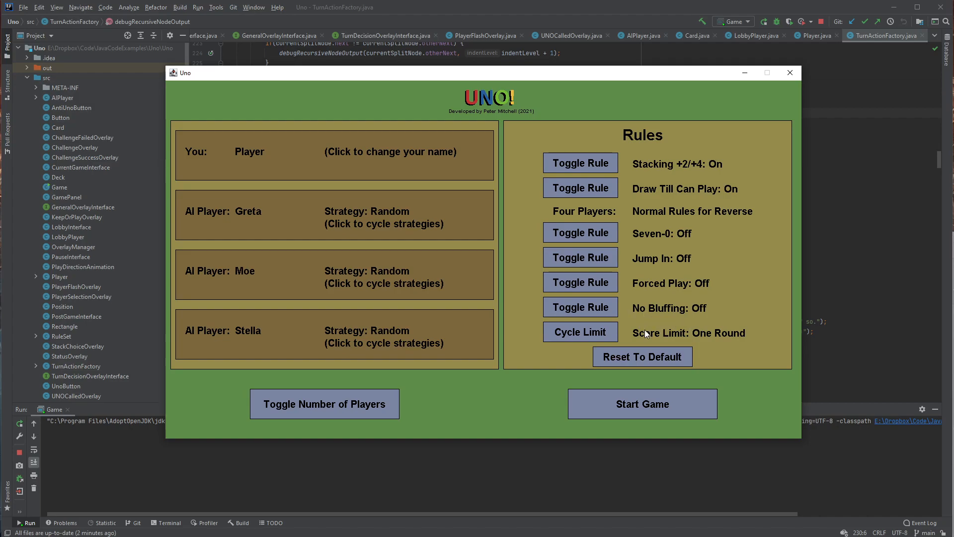
{"action": "mouse_move", "coordinate": [653, 315]}
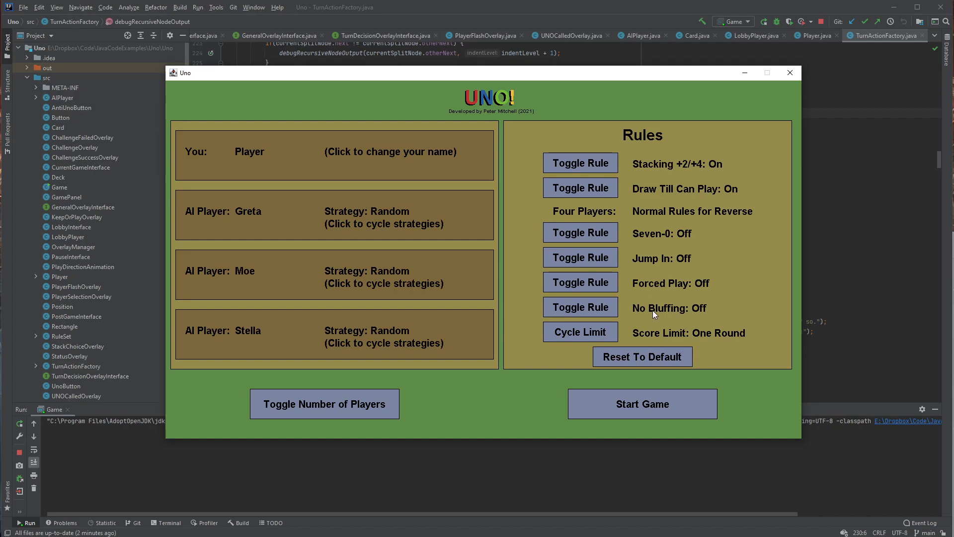
{"action": "mouse_move", "coordinate": [648, 318]}
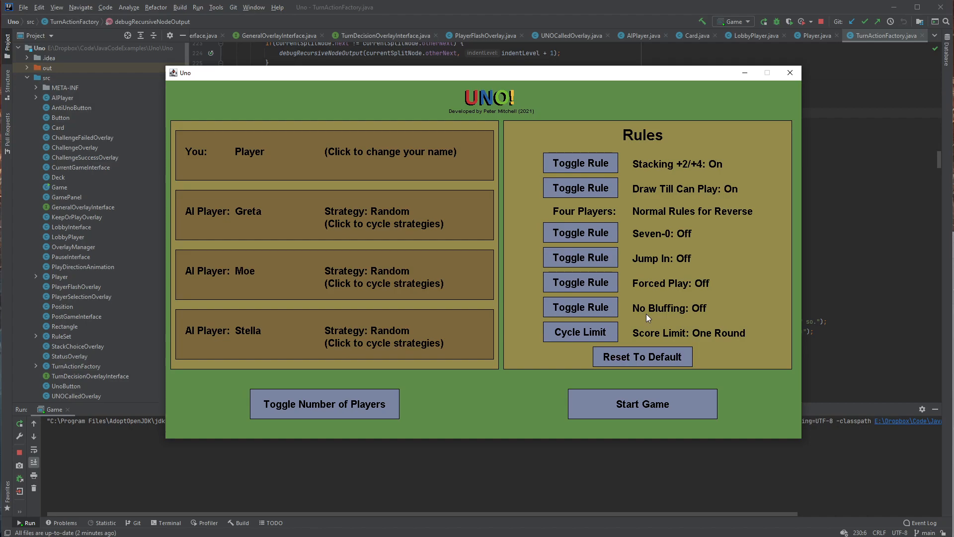
{"action": "mouse_move", "coordinate": [639, 318]}
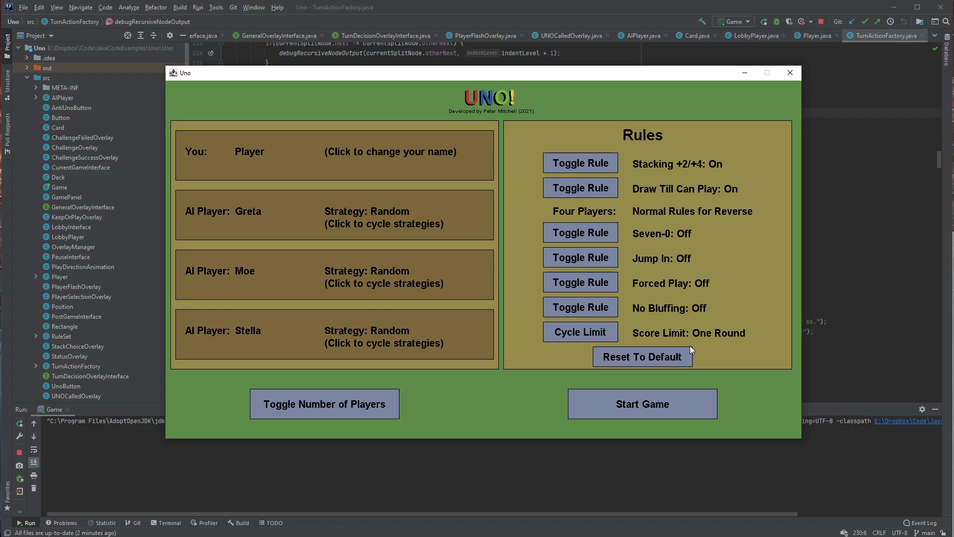
{"action": "mouse_move", "coordinate": [586, 355]}
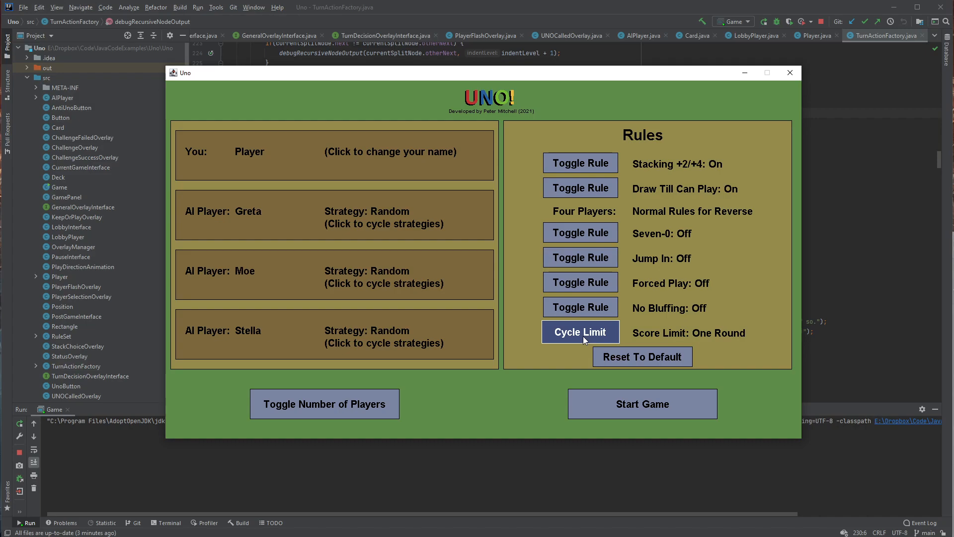
{"action": "mouse_move", "coordinate": [696, 340]}
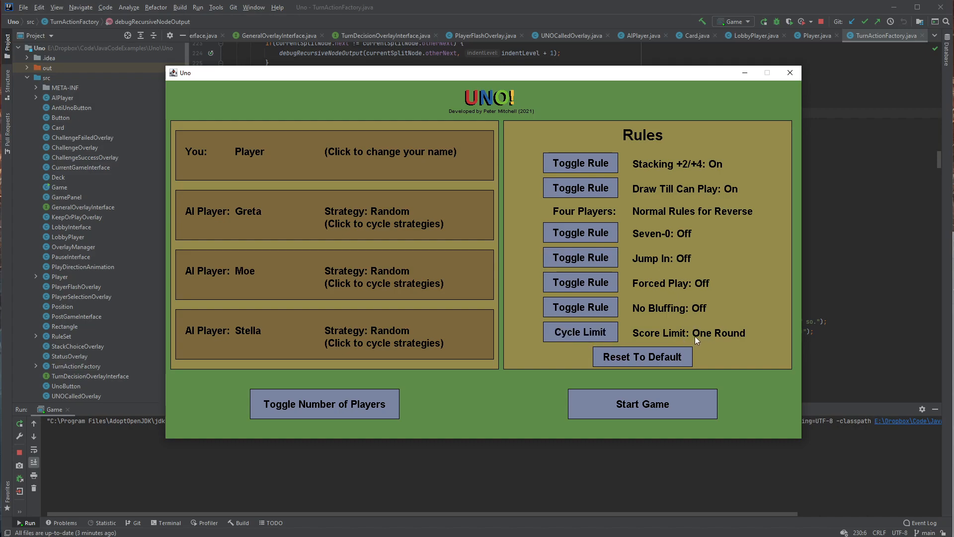
{"action": "left_click", "coordinate": [581, 332]}
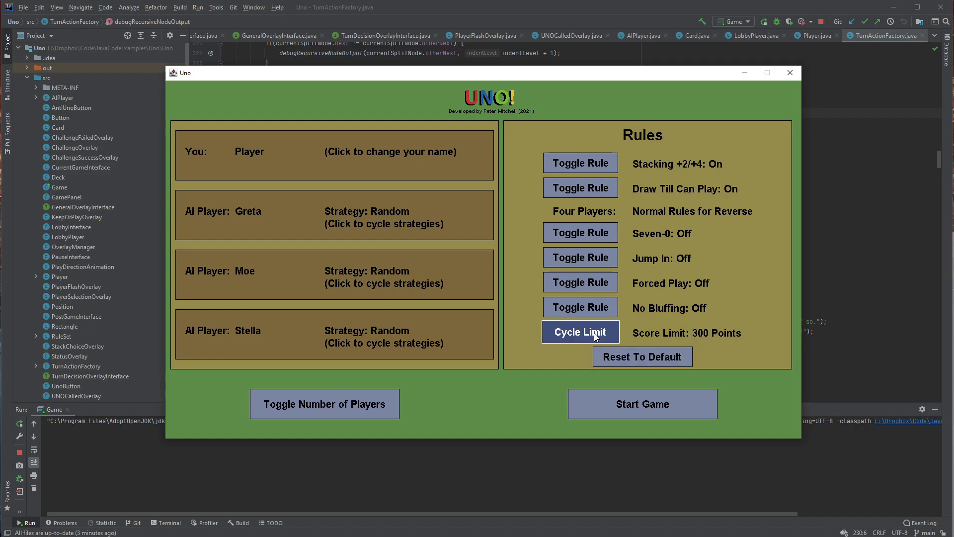
{"action": "left_click", "coordinate": [580, 332]}
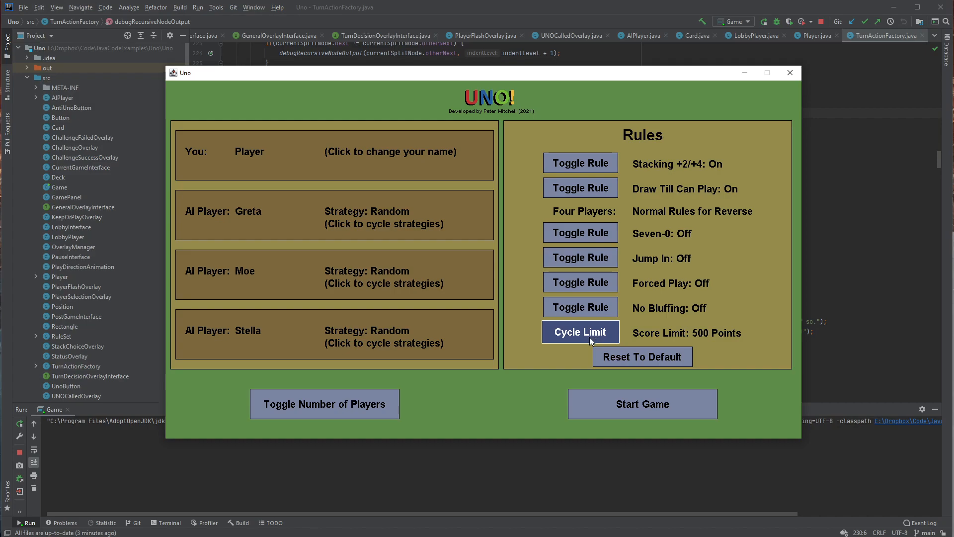
{"action": "left_click", "coordinate": [580, 332]}
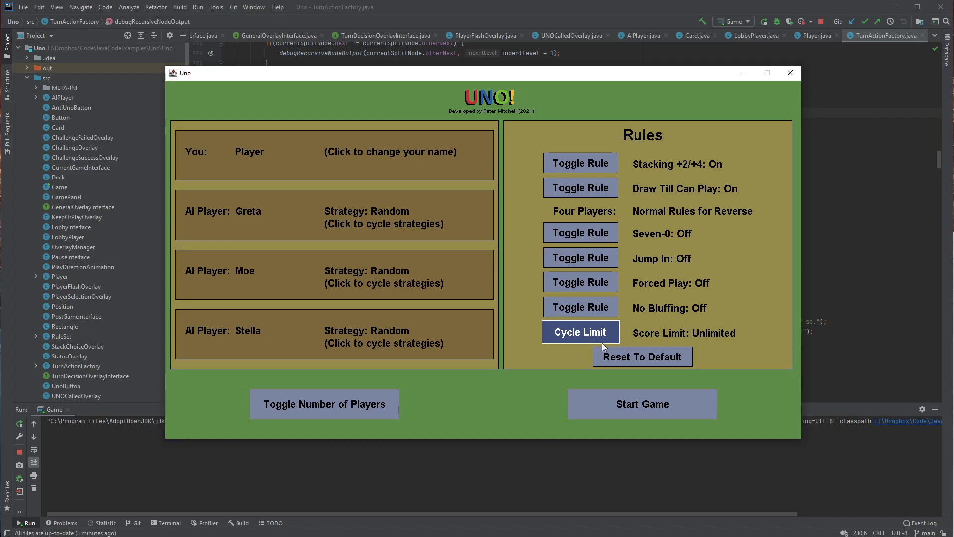
{"action": "mouse_move", "coordinate": [679, 351]}
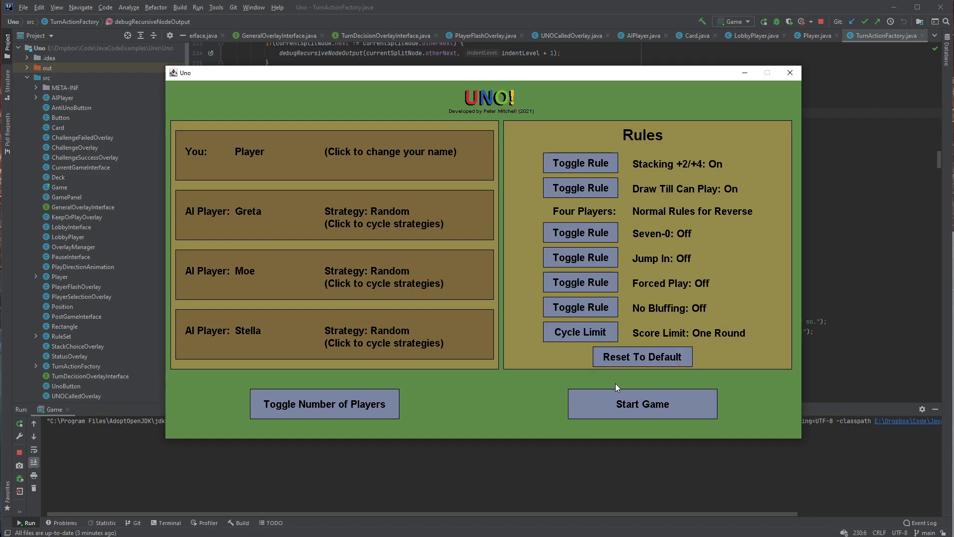
{"action": "mouse_move", "coordinate": [359, 261]}
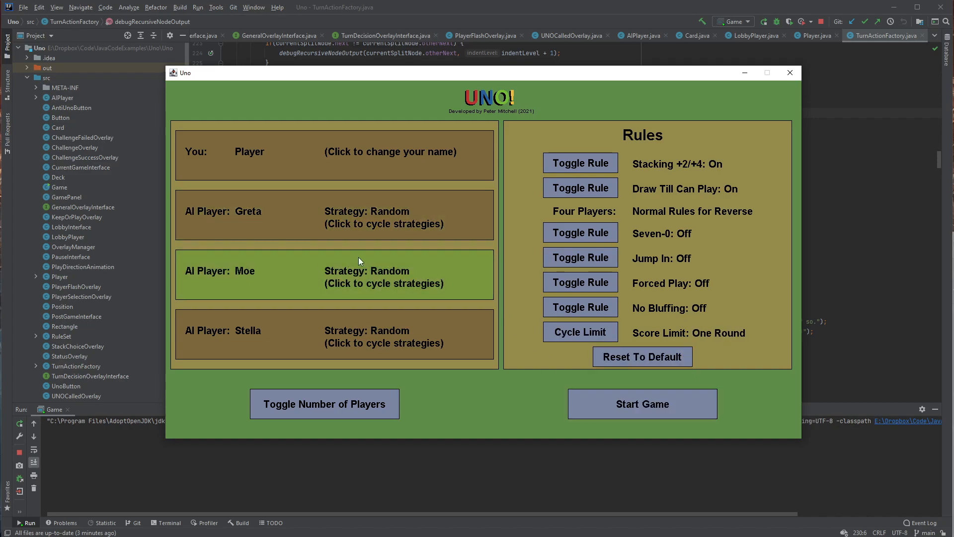
{"action": "mouse_move", "coordinate": [342, 232]}
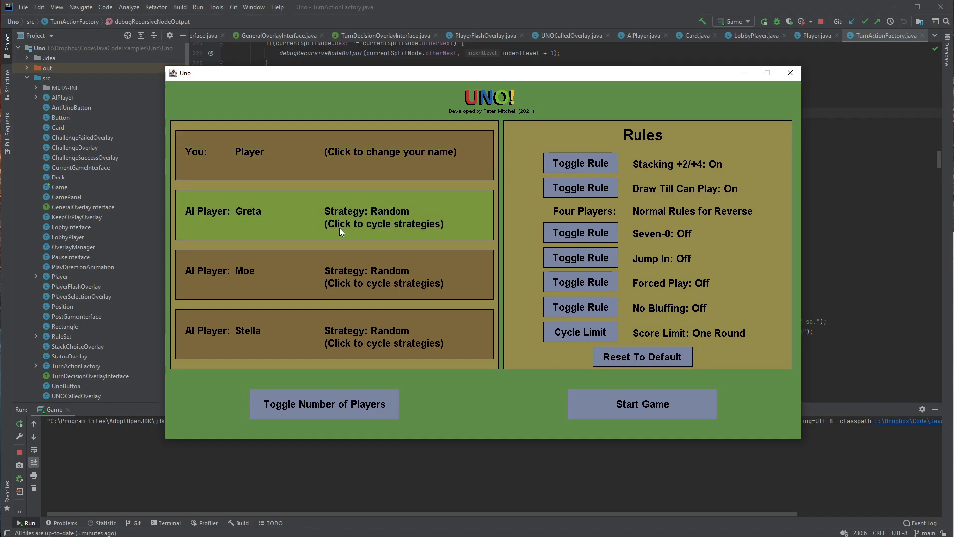
{"action": "mouse_move", "coordinate": [390, 238]}
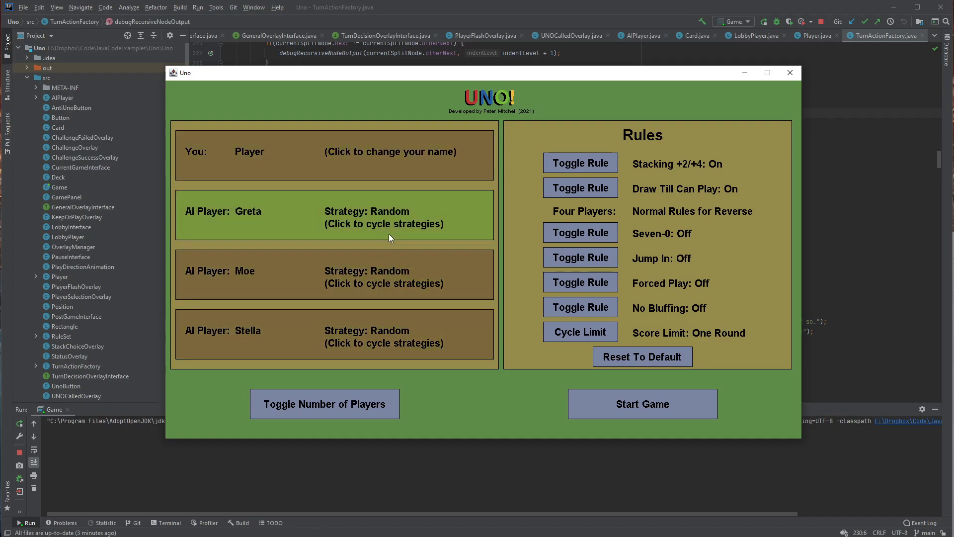
{"action": "mouse_move", "coordinate": [412, 244]}
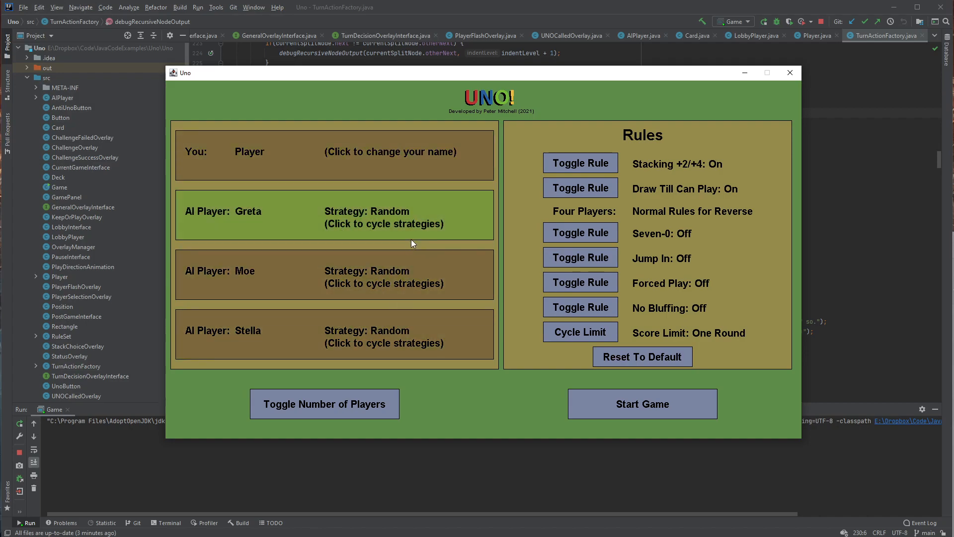
{"action": "left_click", "coordinate": [384, 217]}
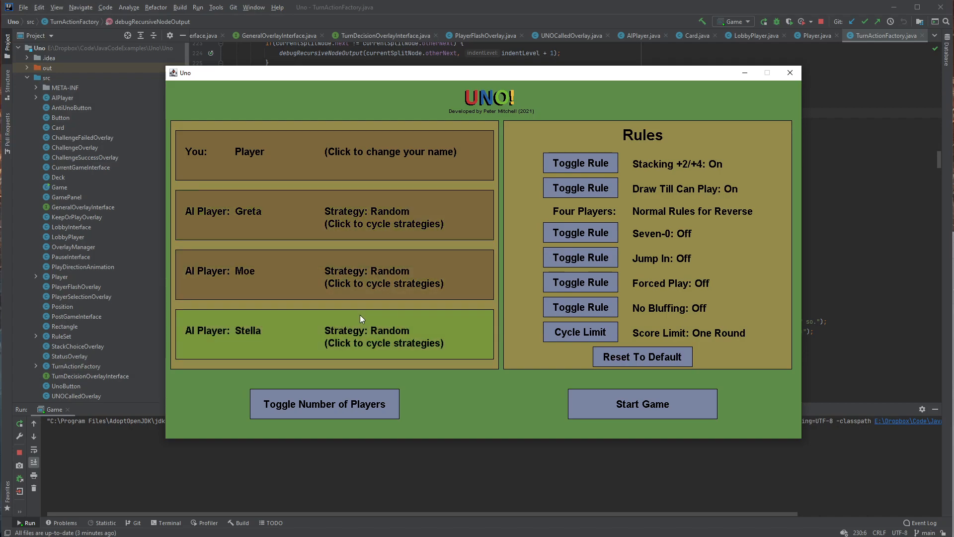
{"action": "mouse_move", "coordinate": [410, 249]}
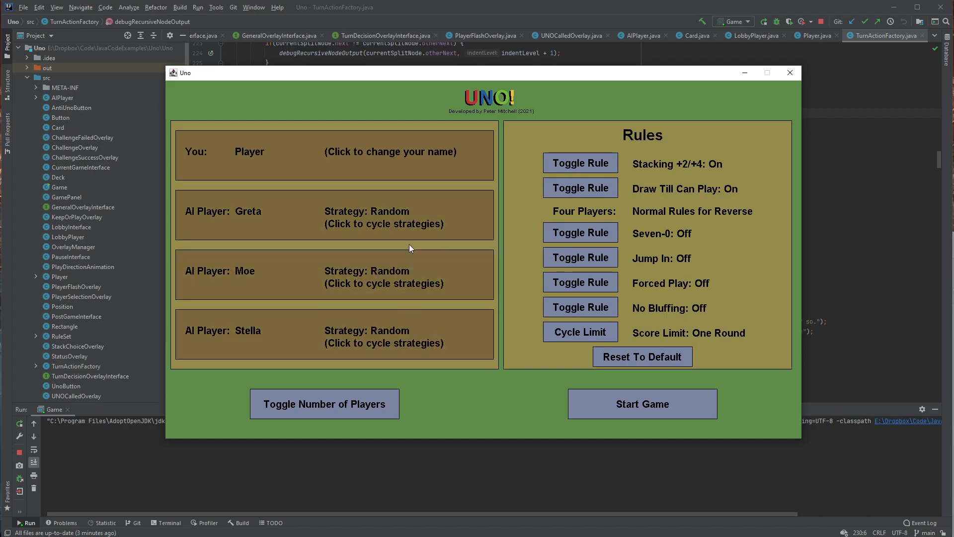
{"action": "mouse_move", "coordinate": [369, 338]}
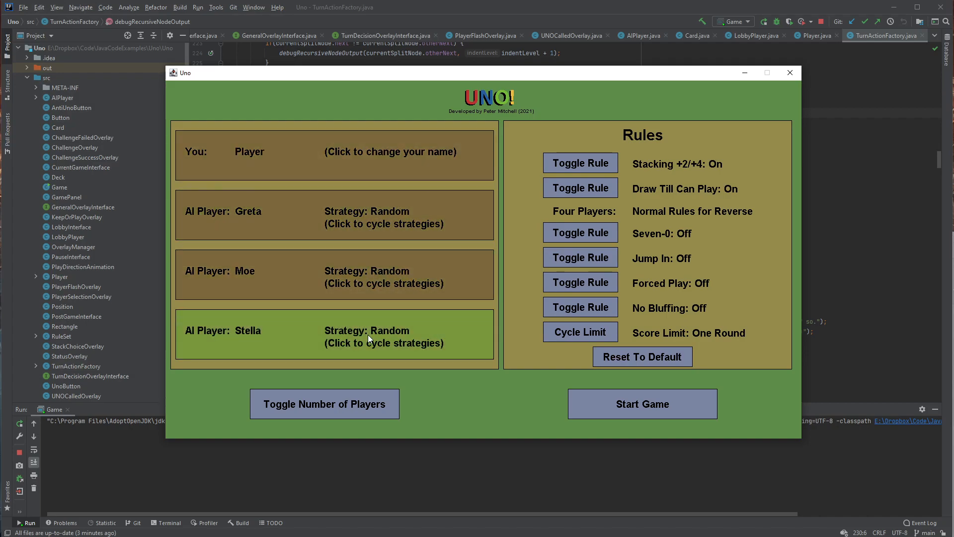
{"action": "mouse_move", "coordinate": [352, 311]}
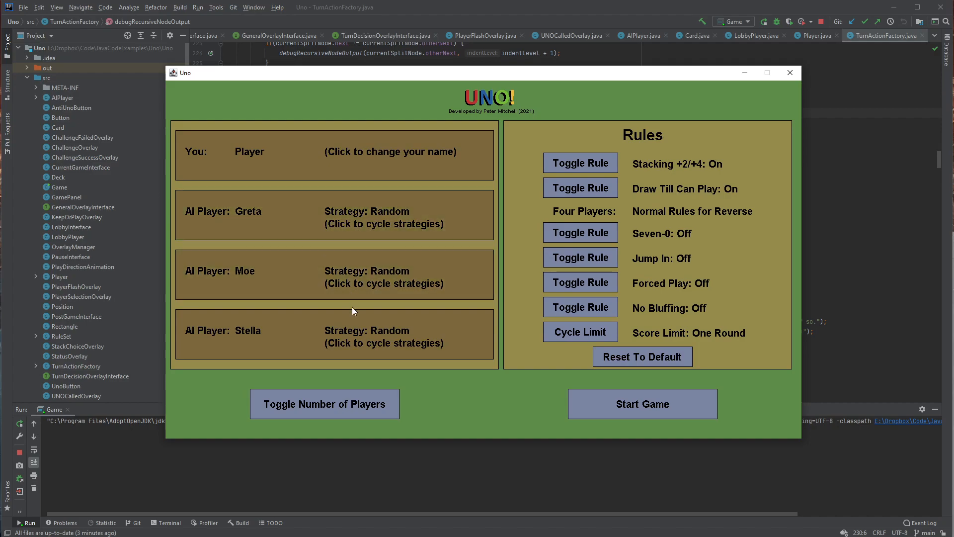
{"action": "mouse_move", "coordinate": [264, 213]}
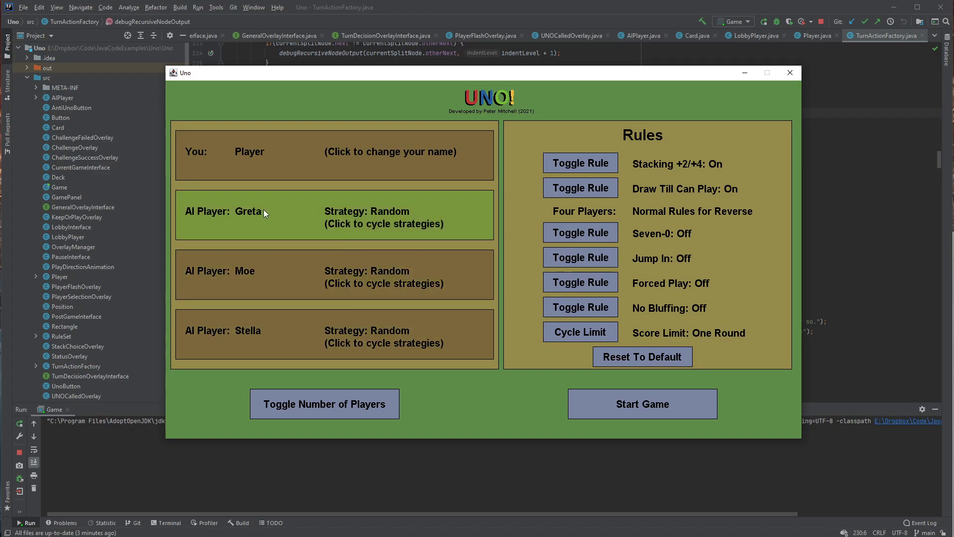
{"action": "mouse_move", "coordinate": [240, 244]}
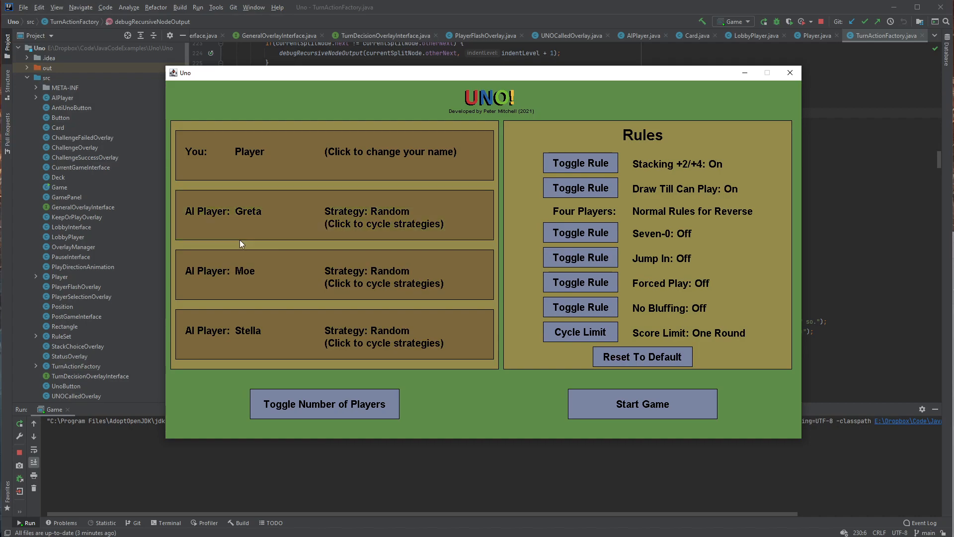
{"action": "mouse_move", "coordinate": [259, 290]}
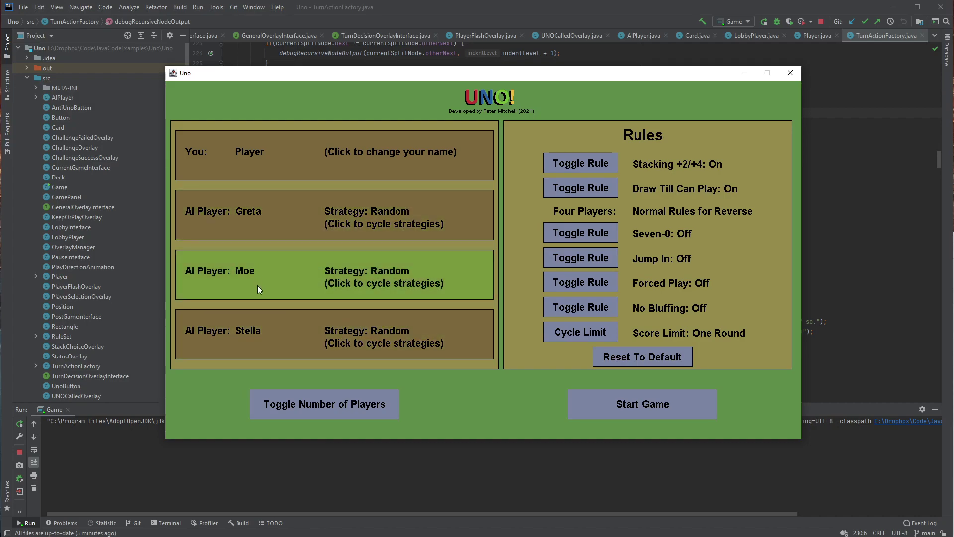
{"action": "mouse_move", "coordinate": [332, 285]}
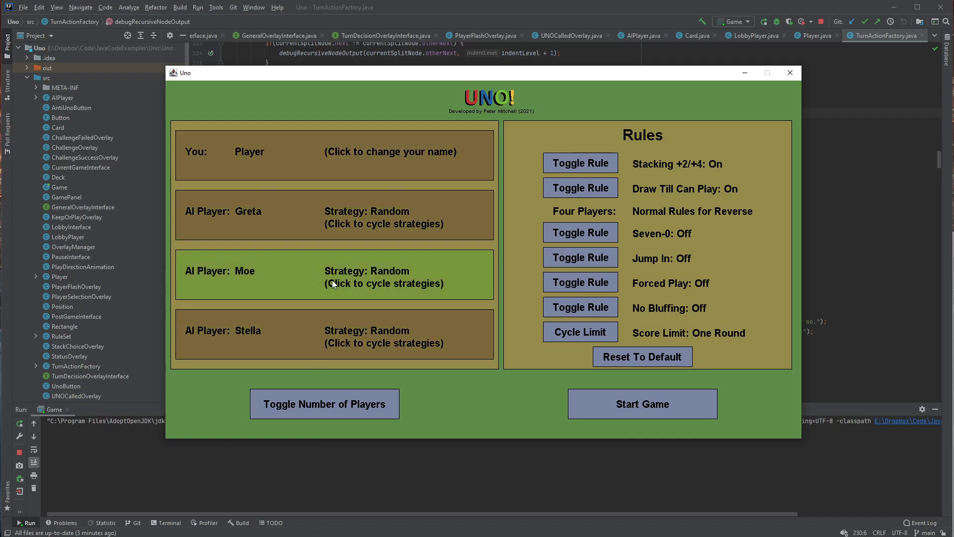
{"action": "mouse_move", "coordinate": [305, 159]}
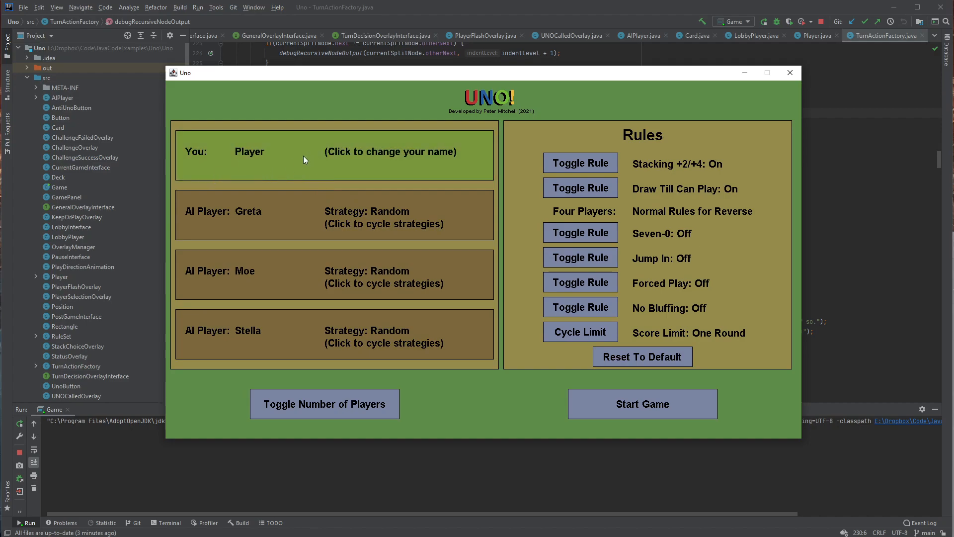
- Rename the human player from 'Player' to 'Peter'
{"action": "left_click", "coordinate": [306, 156]}
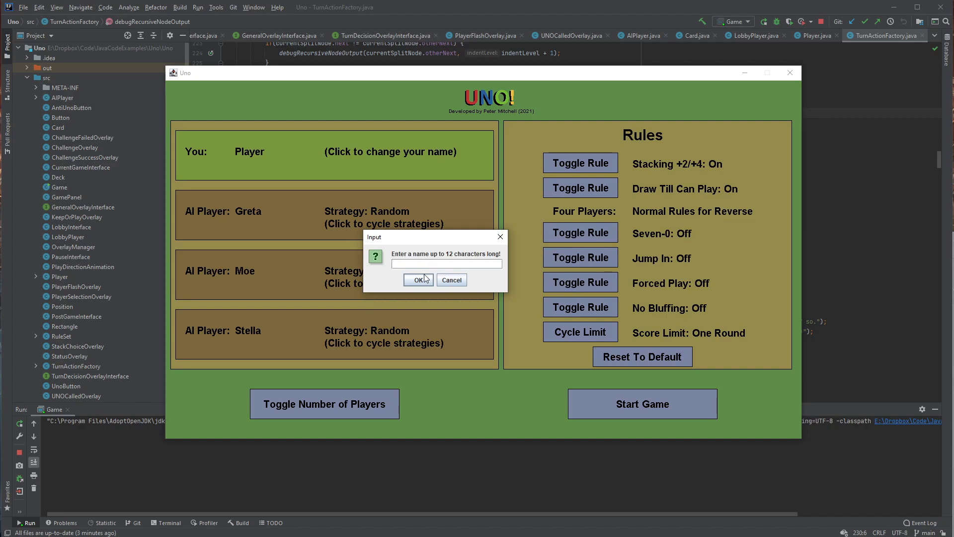
{"action": "type", "text": "Peter"}
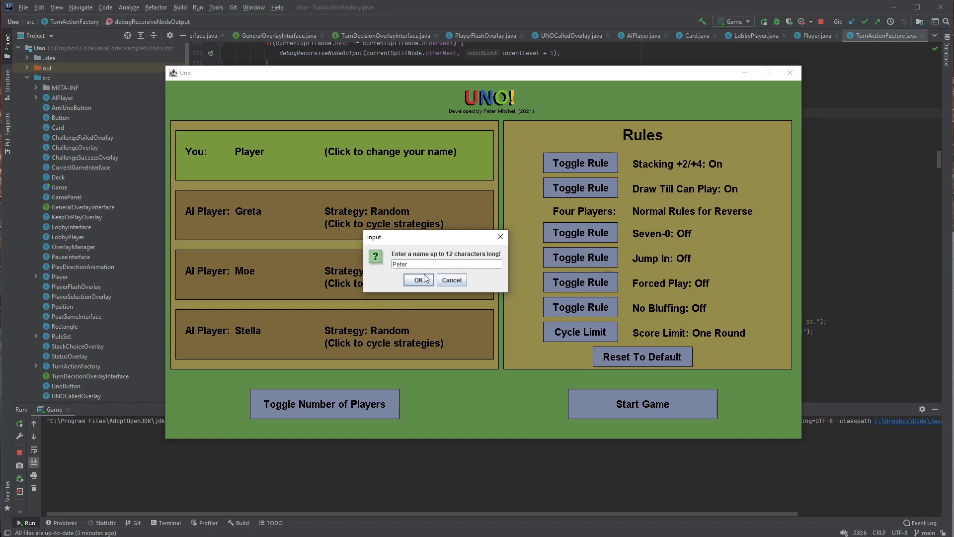
{"action": "left_click", "coordinate": [418, 280]}
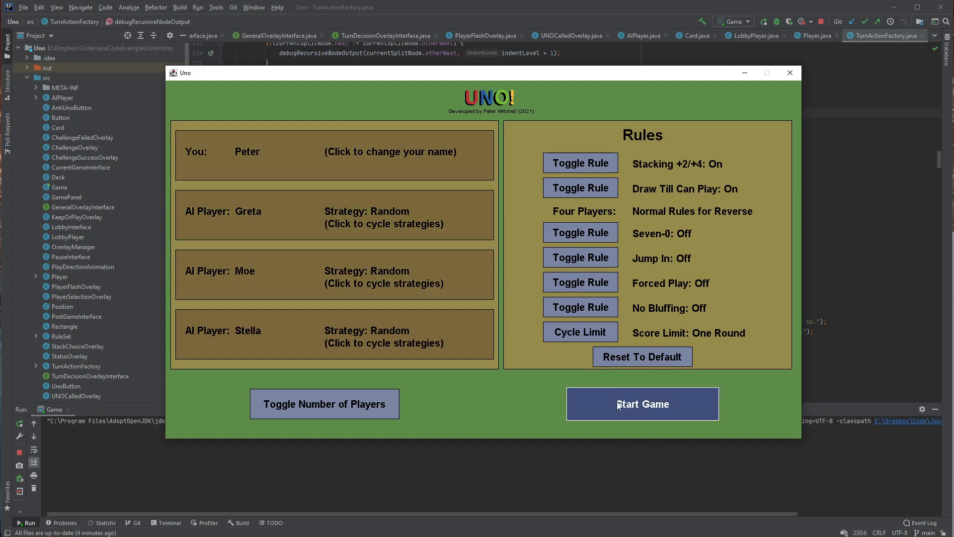
- Start the four-player game, play the green 9 on the green 4, then the yellow 7
{"action": "left_click", "coordinate": [642, 403]}
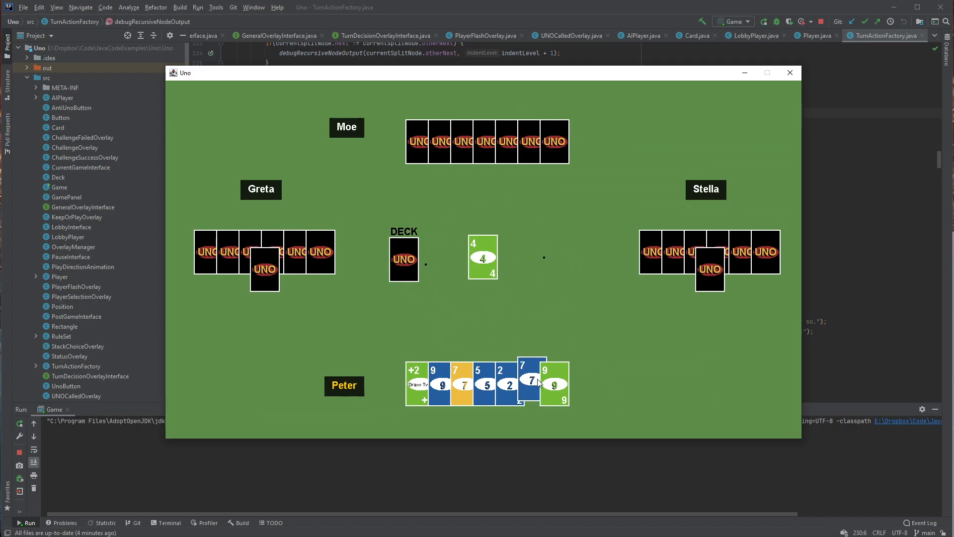
{"action": "left_click", "coordinate": [530, 381]}
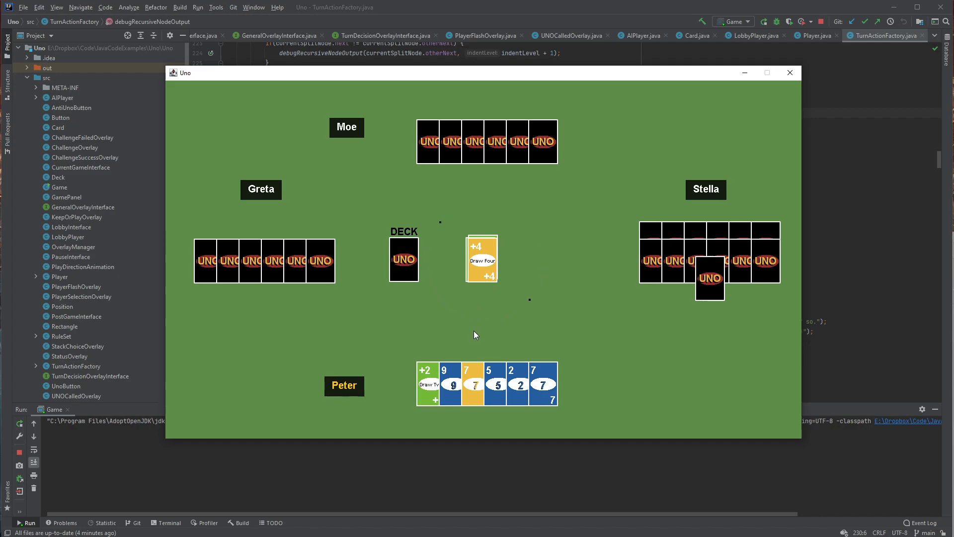
{"action": "mouse_move", "coordinate": [683, 246]}
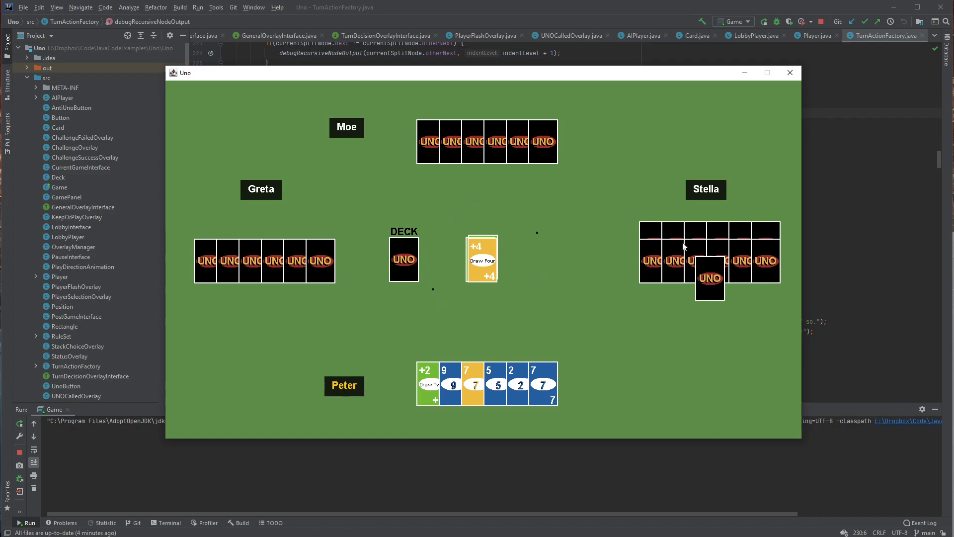
{"action": "mouse_move", "coordinate": [630, 303]}
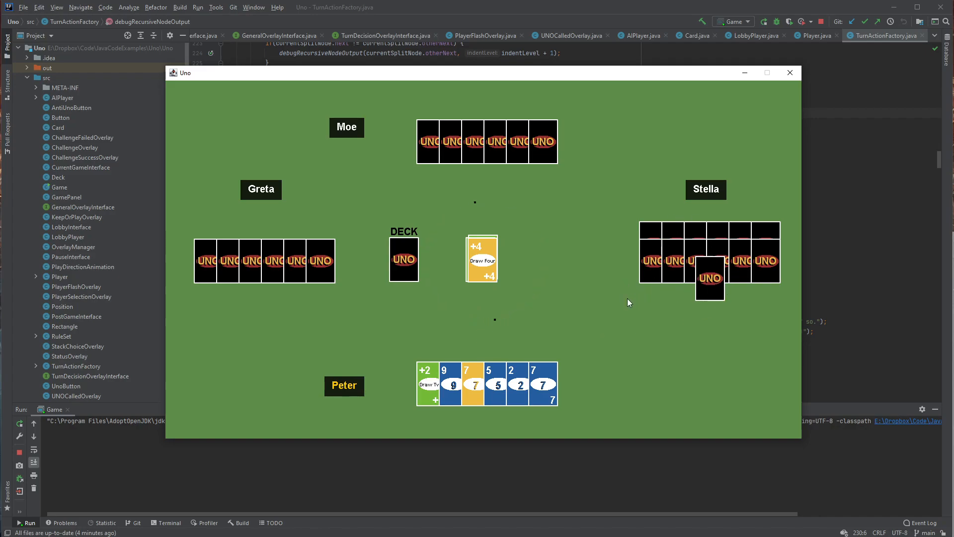
{"action": "left_click", "coordinate": [472, 384]}
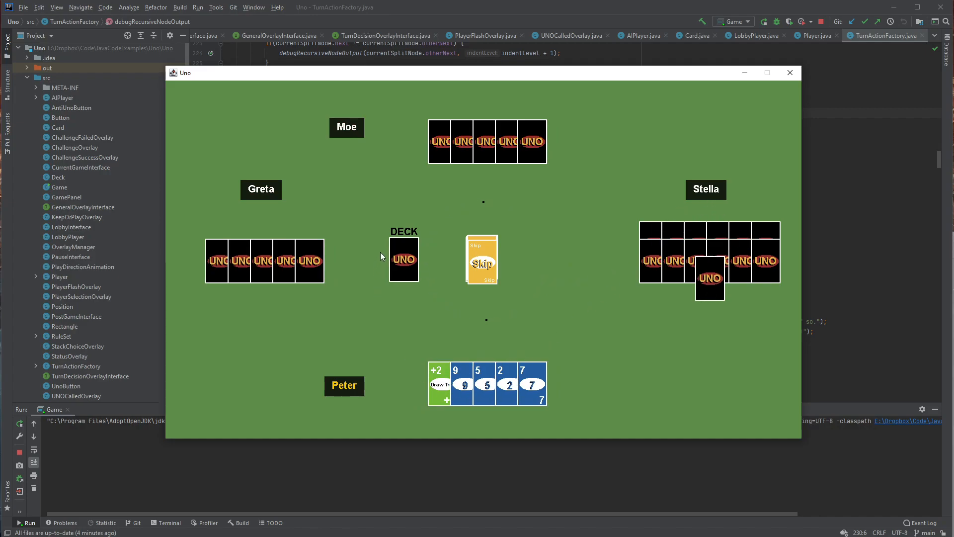
{"action": "mouse_move", "coordinate": [410, 271]}
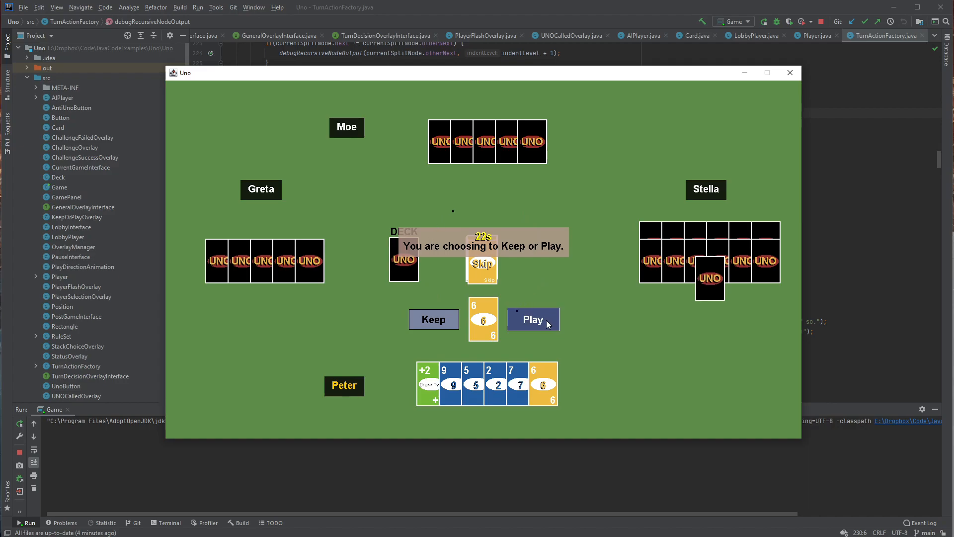
- Choose Play for the drawn yellow 6 in the Keep or Play prompt
{"action": "left_click", "coordinate": [532, 319]}
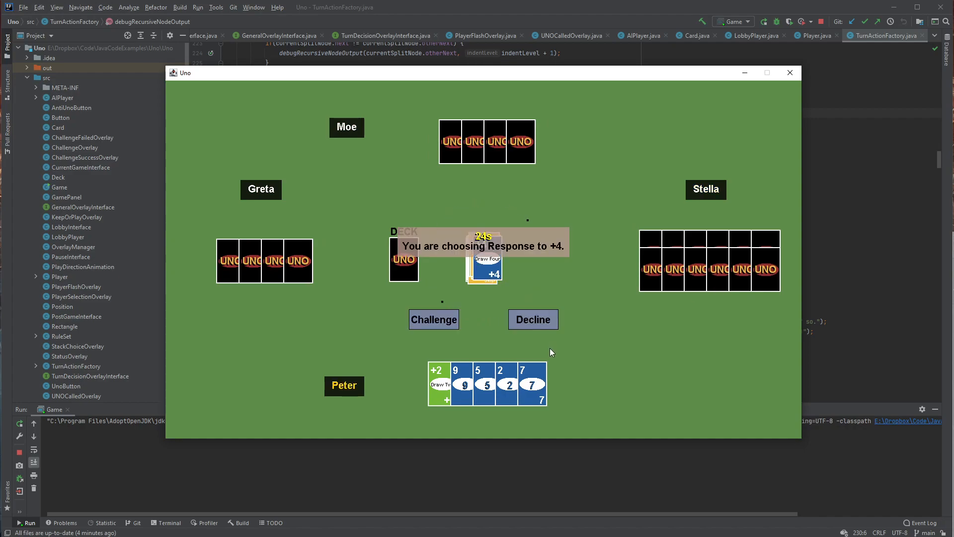
{"action": "mouse_move", "coordinate": [476, 337]}
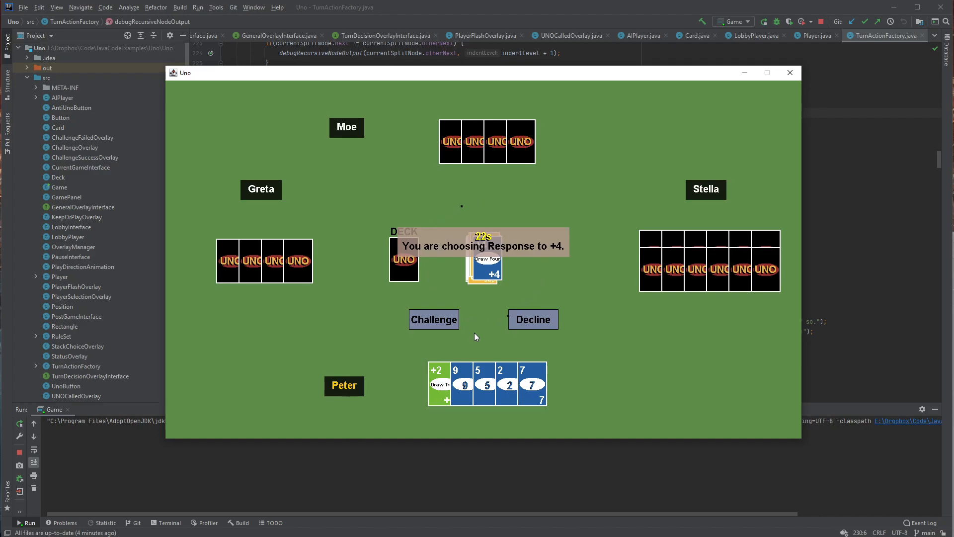
{"action": "mouse_move", "coordinate": [465, 337]}
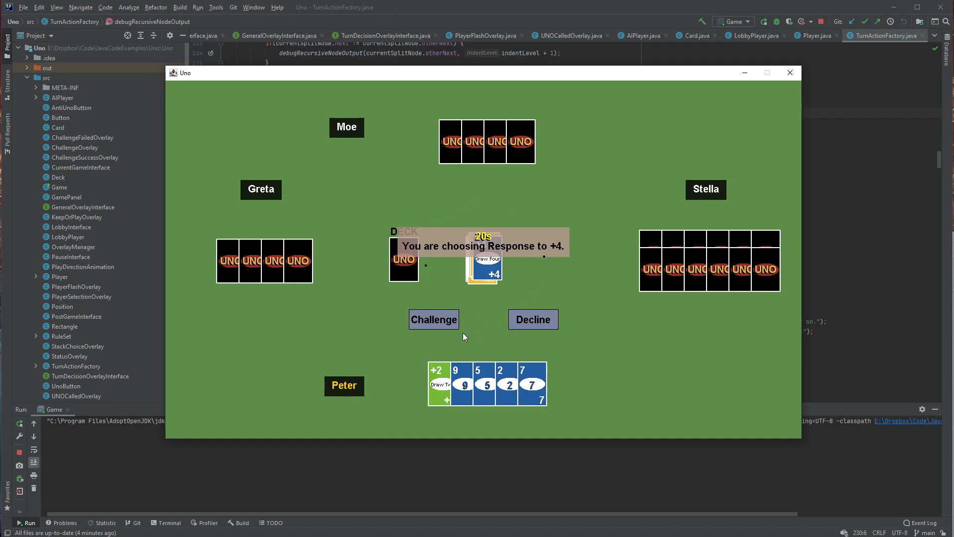
- Choose Challenge in the Response to +4 prompt against the Draw Four
{"action": "left_click", "coordinate": [533, 319]}
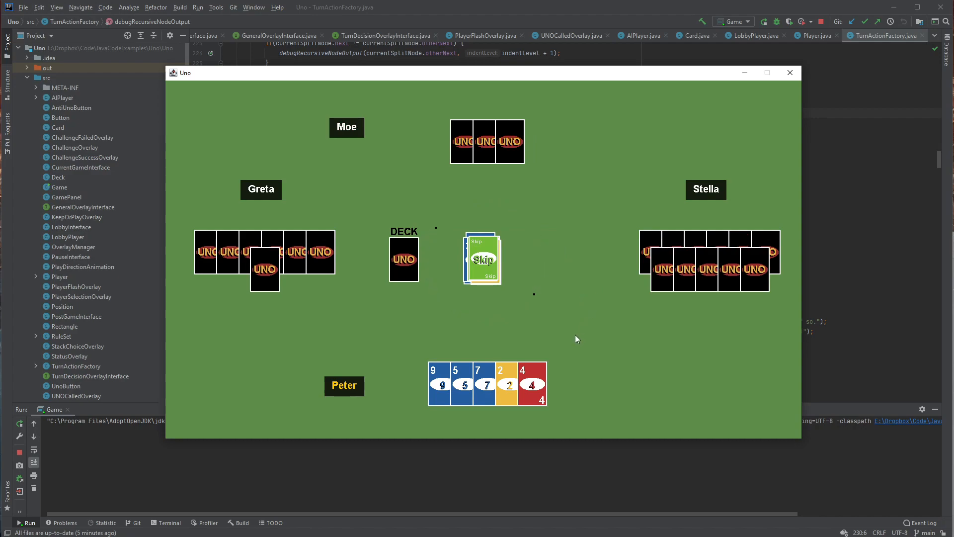
{"action": "mouse_move", "coordinate": [505, 418]}
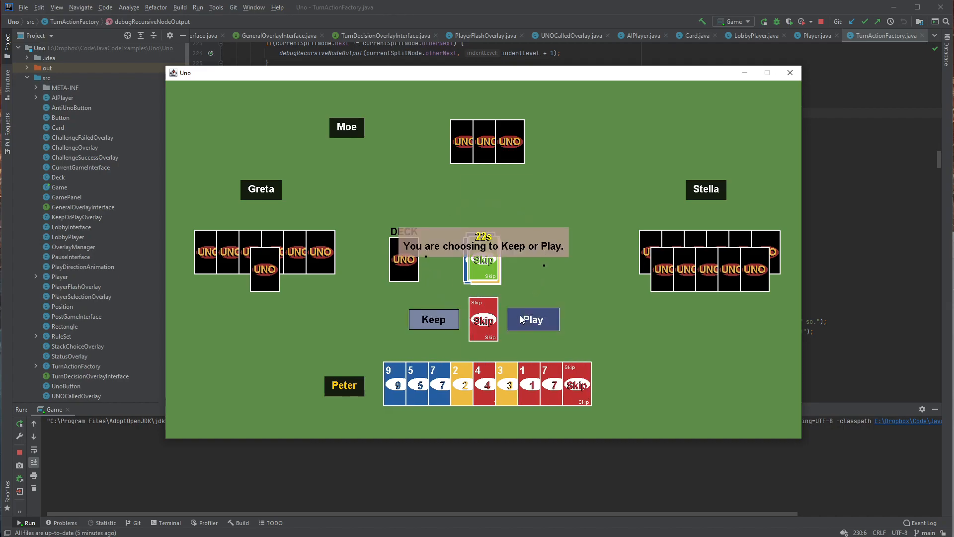
- Play the drawn red Skip, then the blue 7 on the blue Wild, and draw from the deck
{"action": "left_click", "coordinate": [533, 319]}
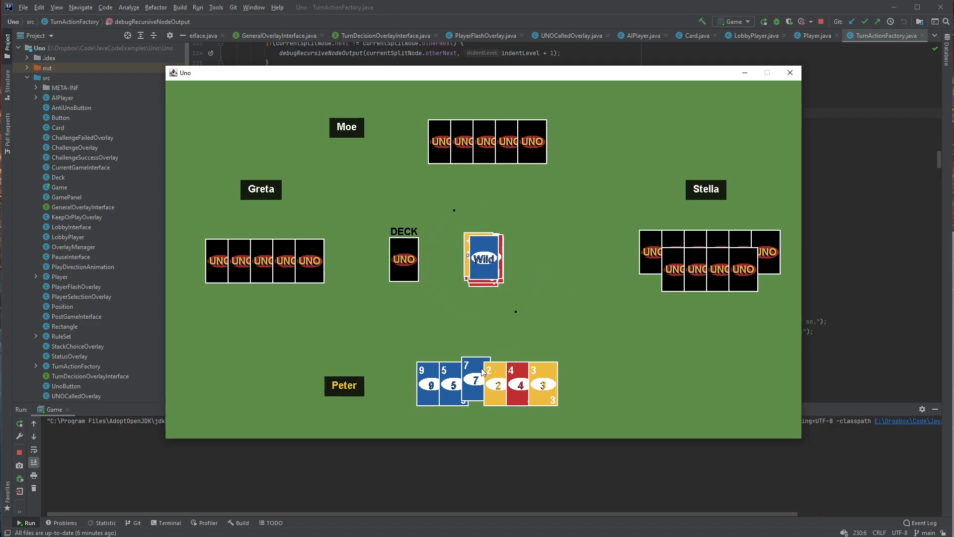
{"action": "left_click", "coordinate": [473, 379]}
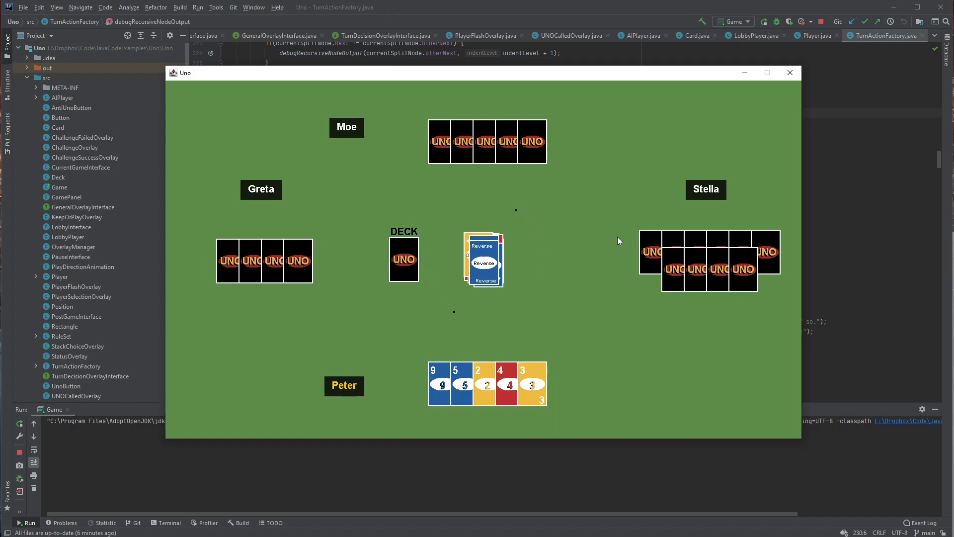
{"action": "mouse_move", "coordinate": [545, 275]}
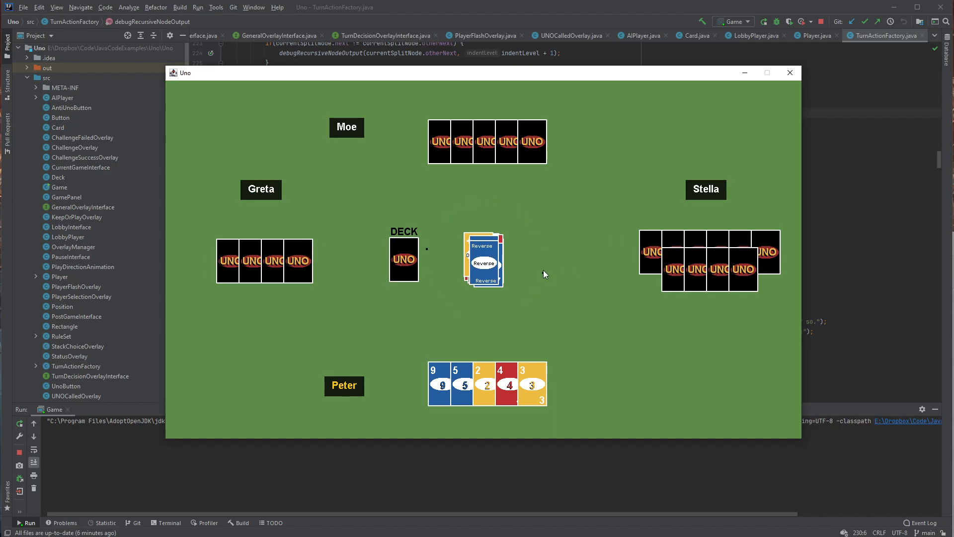
{"action": "mouse_move", "coordinate": [440, 245]}
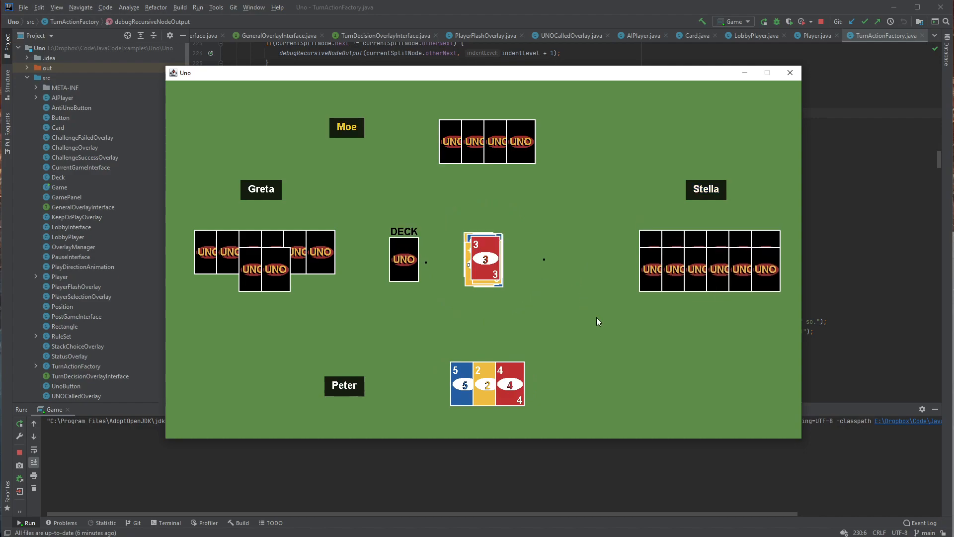
{"action": "left_click", "coordinate": [508, 380]}
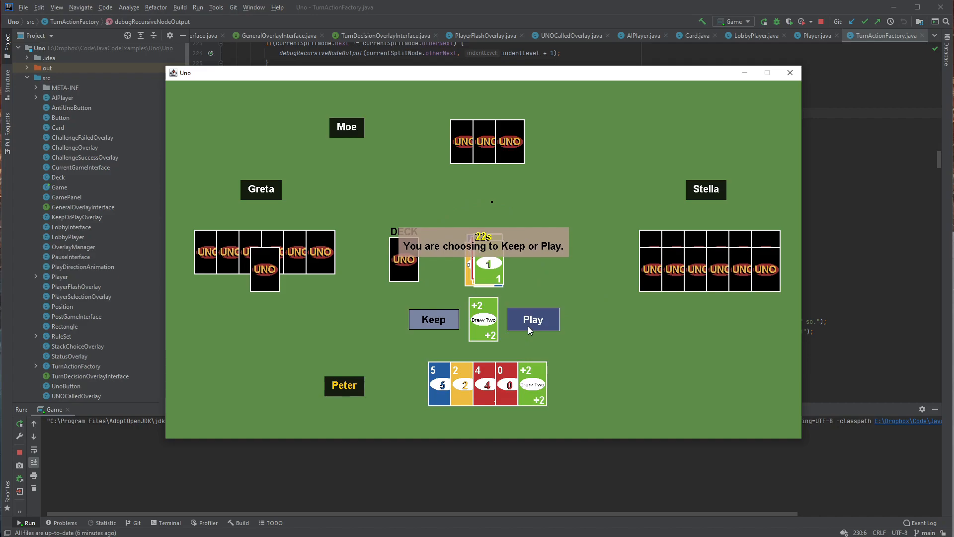
- Choose Play for the drawn green Draw Two in the Keep or Play prompt
{"action": "left_click", "coordinate": [533, 319]}
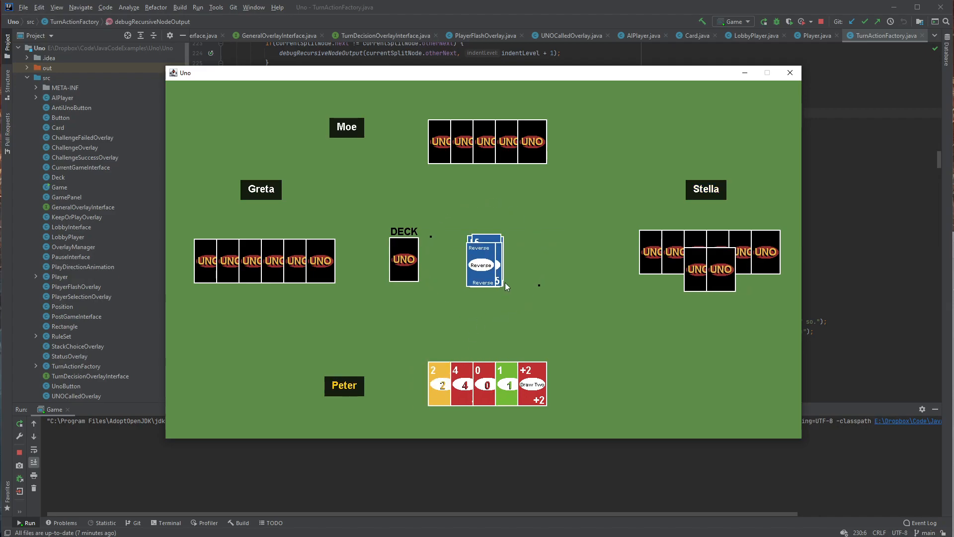
{"action": "mouse_move", "coordinate": [487, 315]}
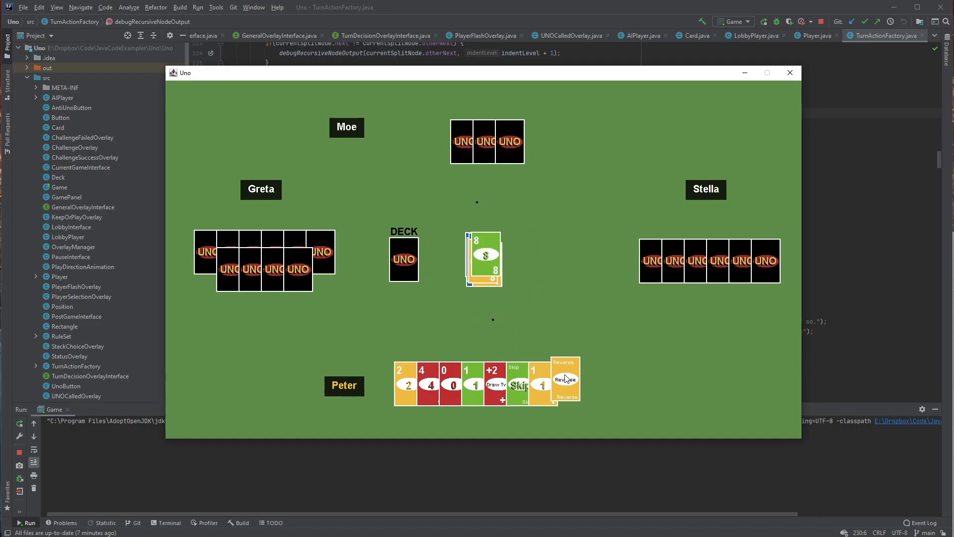
- Play the green Skip onto the green 8, then the green 1 onto the green 2
{"action": "left_click", "coordinate": [522, 384]}
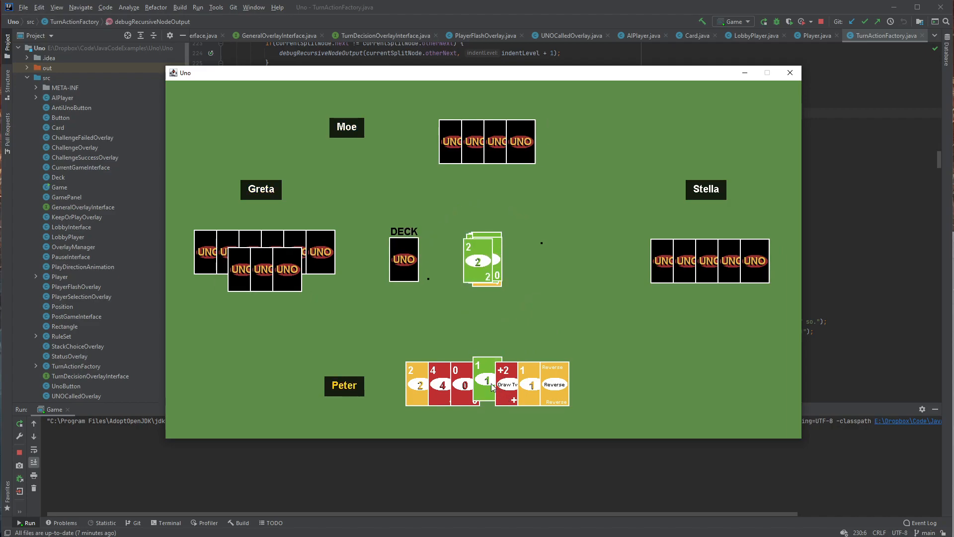
{"action": "left_click", "coordinate": [484, 382]}
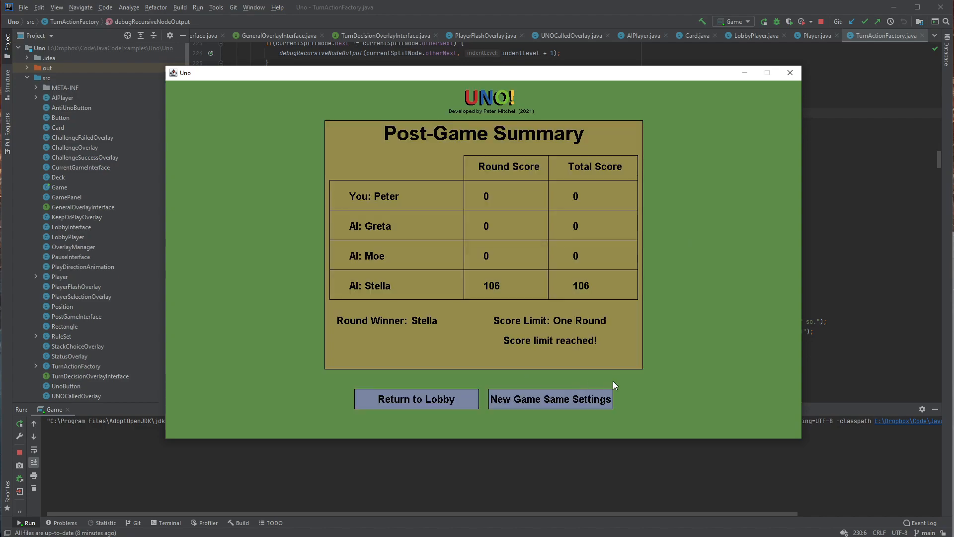
{"action": "mouse_move", "coordinate": [602, 382]}
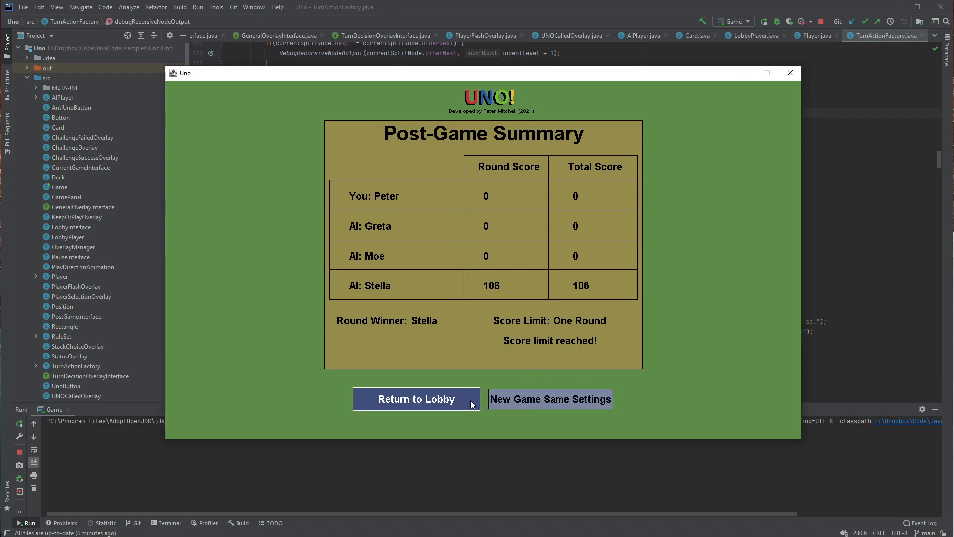
- Return to the lobby, switch Seven-0 On, and start a new game
{"action": "left_click", "coordinate": [416, 399]}
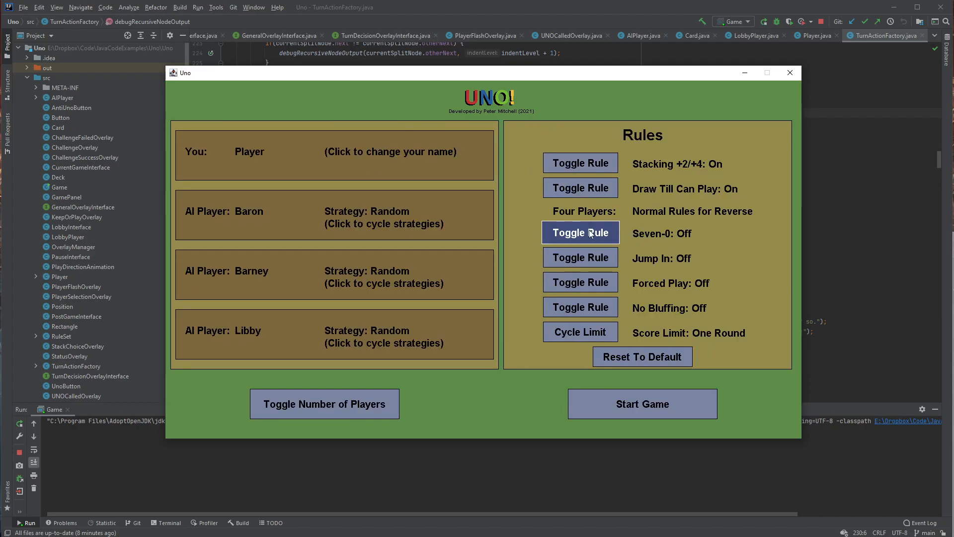
{"action": "left_click", "coordinate": [579, 232]}
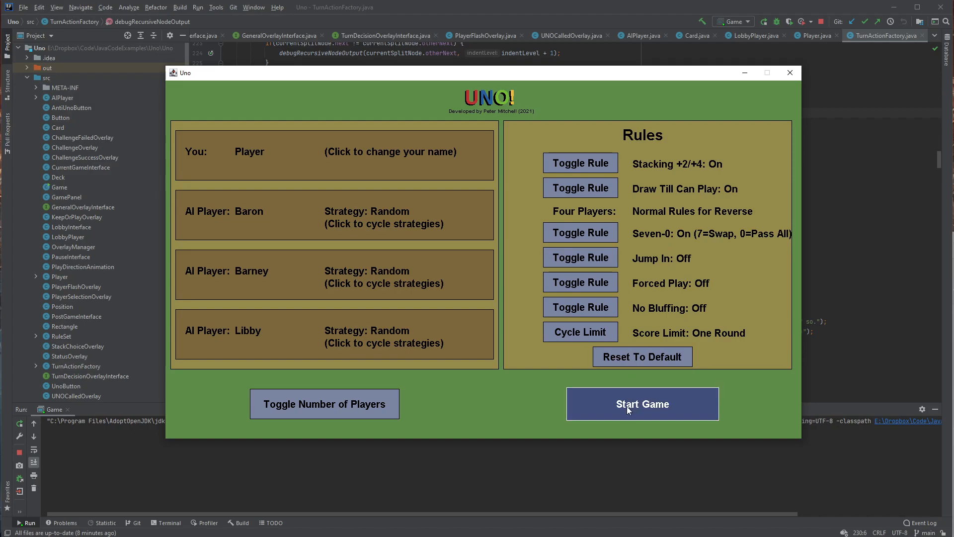
{"action": "left_click", "coordinate": [642, 403]}
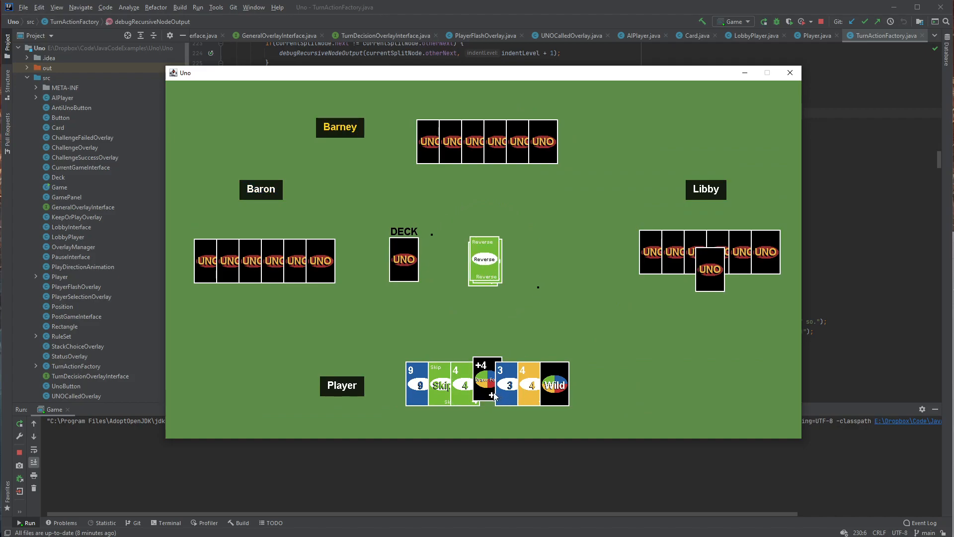
- Try the Wild Draw Four, then play the red Draw Two onto the red 6
{"action": "left_click", "coordinate": [439, 384]}
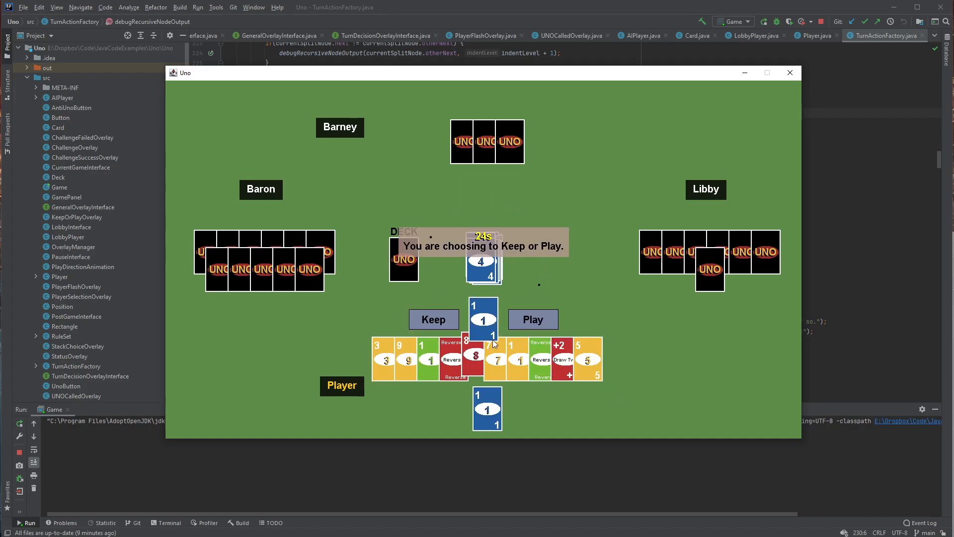
{"action": "left_click", "coordinate": [434, 319]}
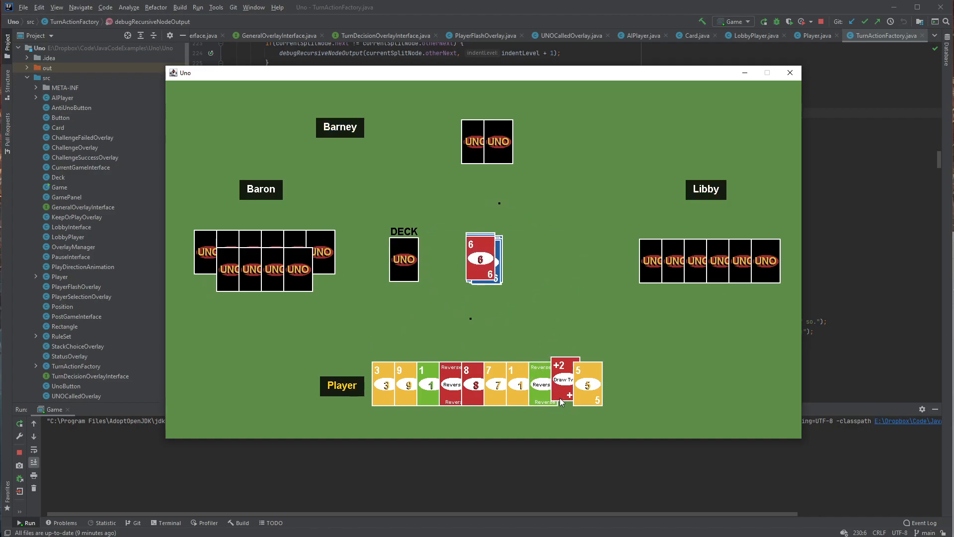
{"action": "left_click", "coordinate": [563, 379]}
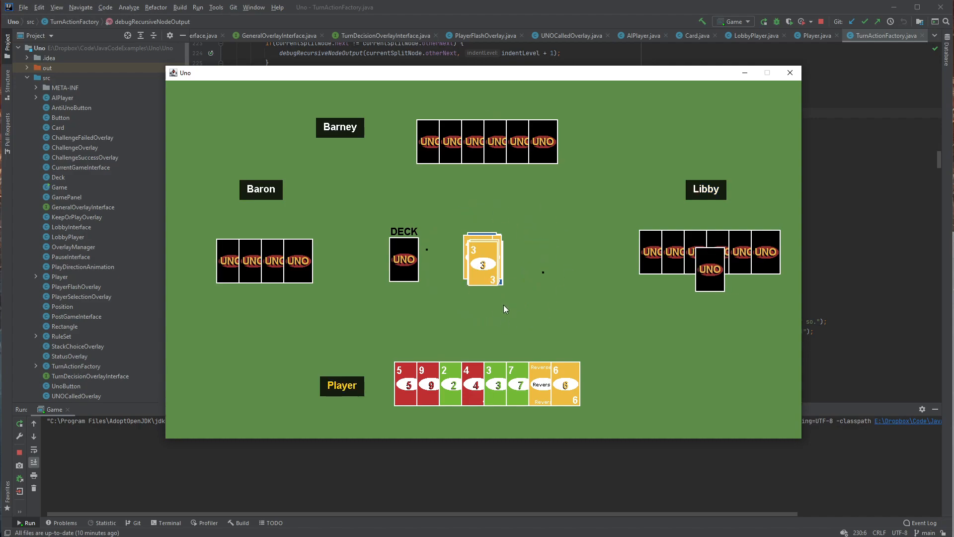
{"action": "mouse_move", "coordinate": [437, 312]}
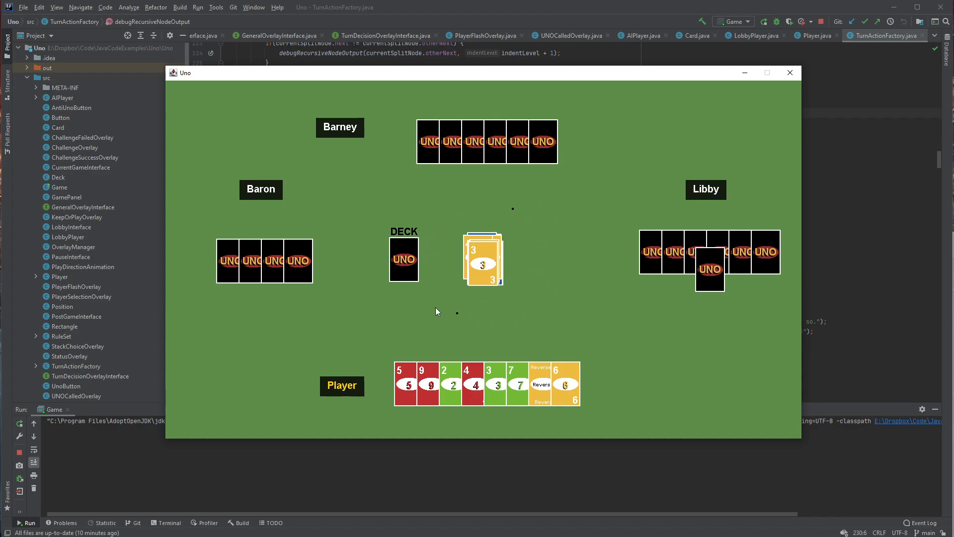
{"action": "mouse_move", "coordinate": [506, 280]}
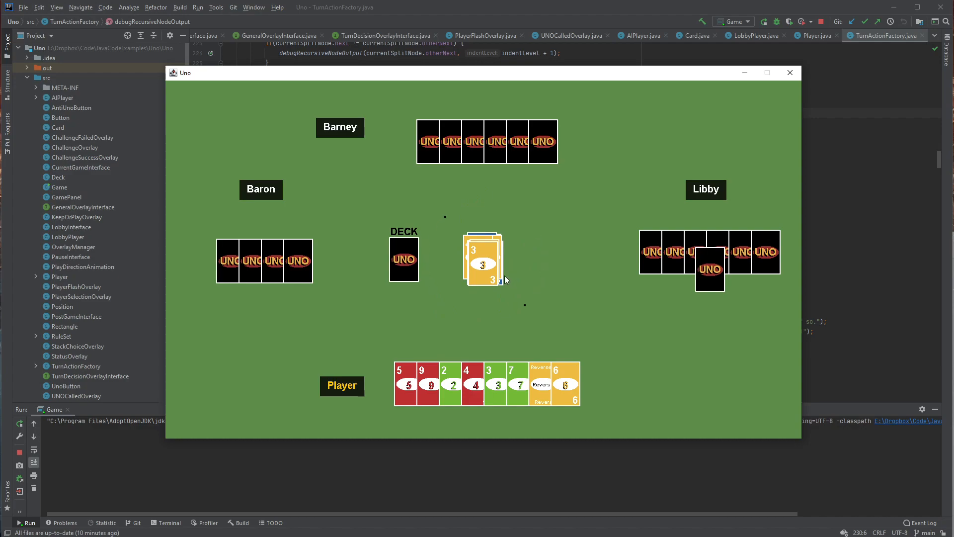
{"action": "mouse_move", "coordinate": [501, 268]}
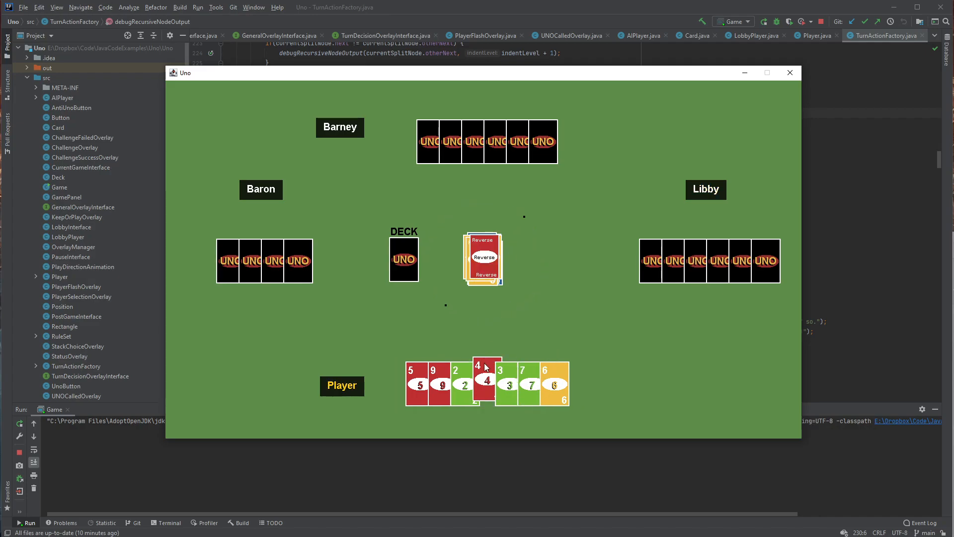
- Play the red 4 onto the red Reverse, then the blue Skip onto the blue 9
{"action": "left_click", "coordinate": [483, 381]}
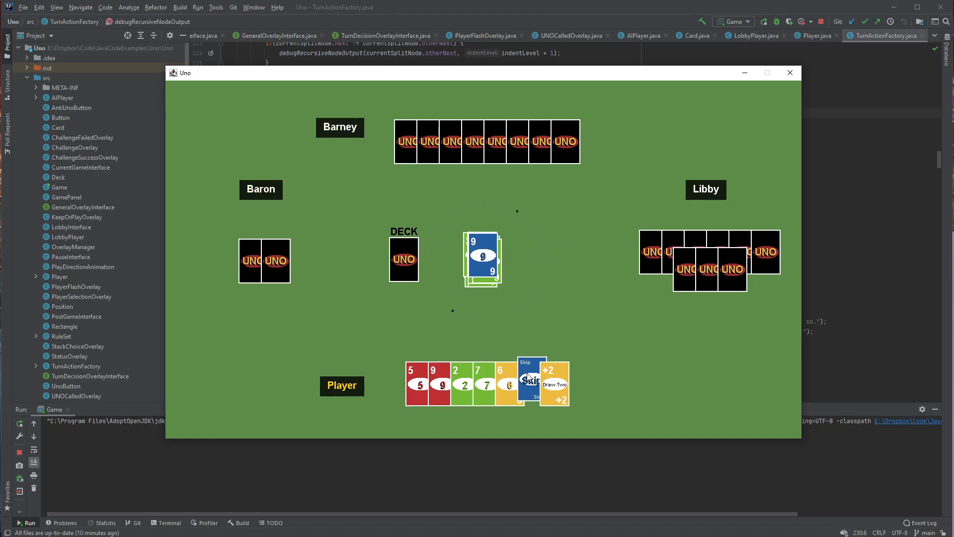
{"action": "left_click", "coordinate": [529, 381]}
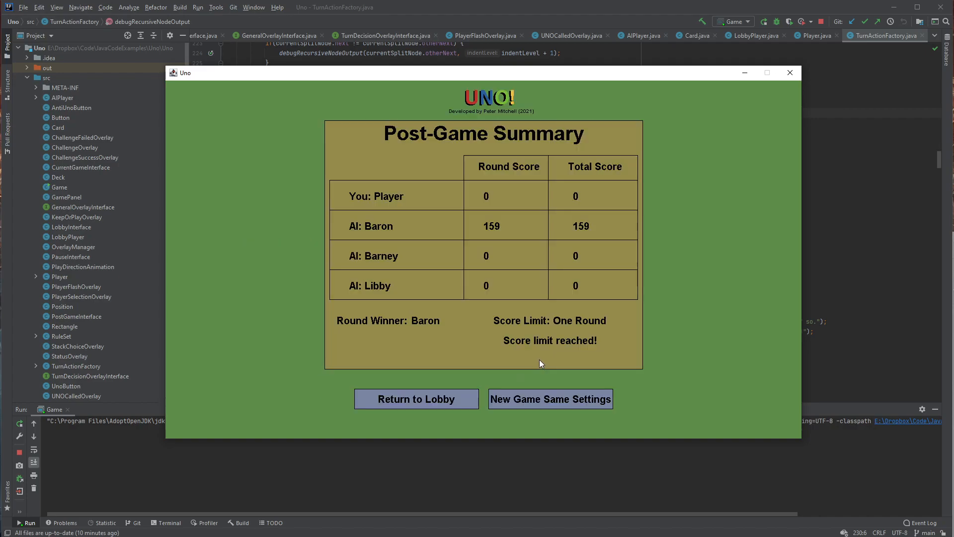
{"action": "mouse_move", "coordinate": [543, 402]}
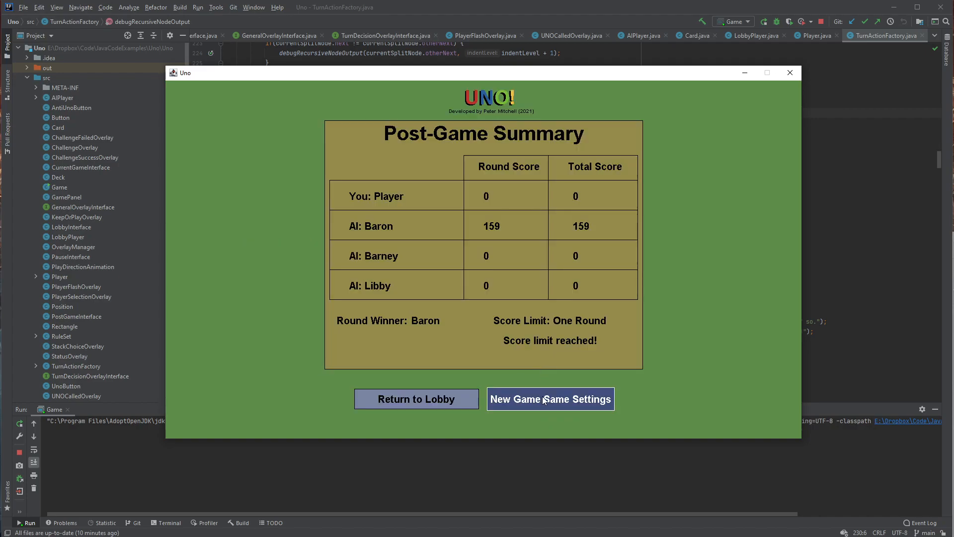
- Choose New Game Same Settings on the Post-Game Summary after Baron's win
{"action": "left_click", "coordinate": [551, 399]}
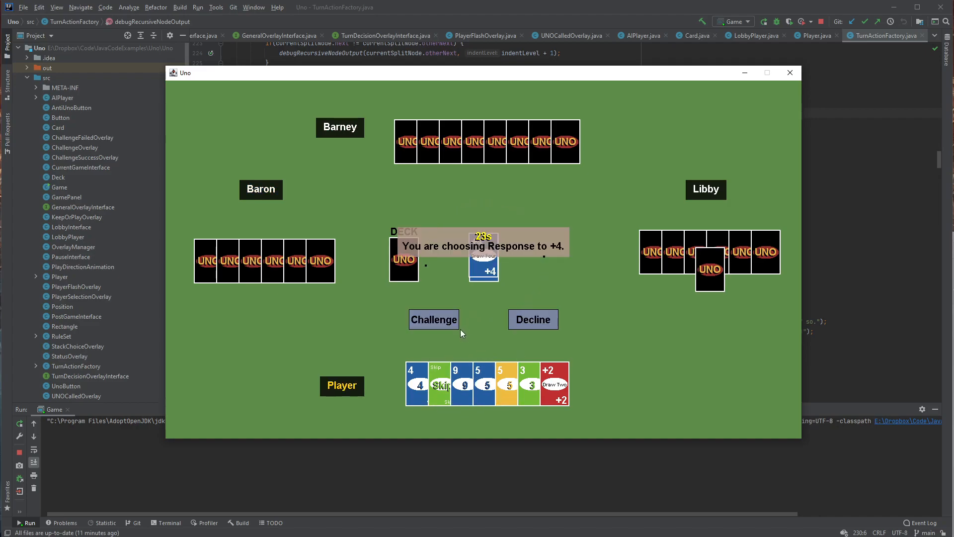
- Challenge the Draw Four, then play the blue 5 onto the blue 1
{"action": "left_click", "coordinate": [532, 320]}
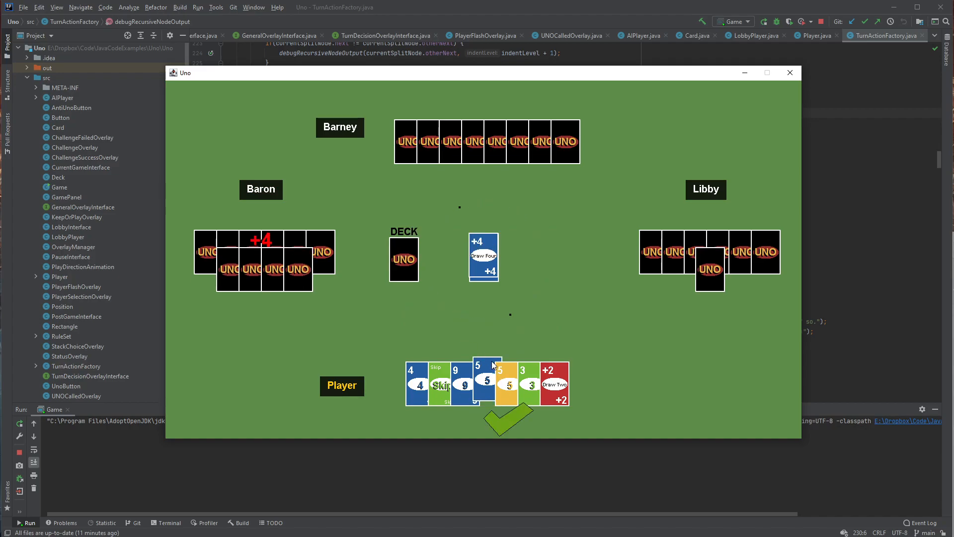
{"action": "left_click", "coordinate": [469, 383]}
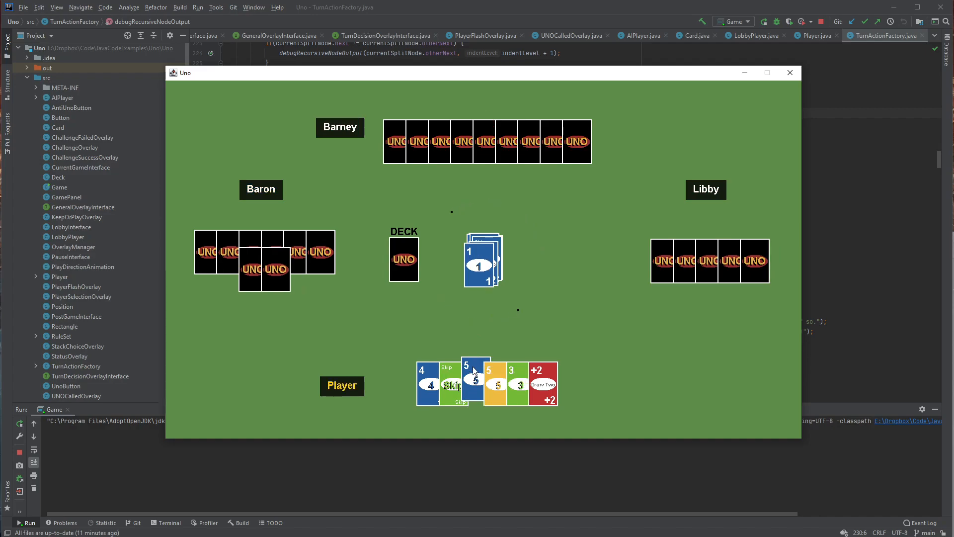
{"action": "left_click", "coordinate": [472, 381]}
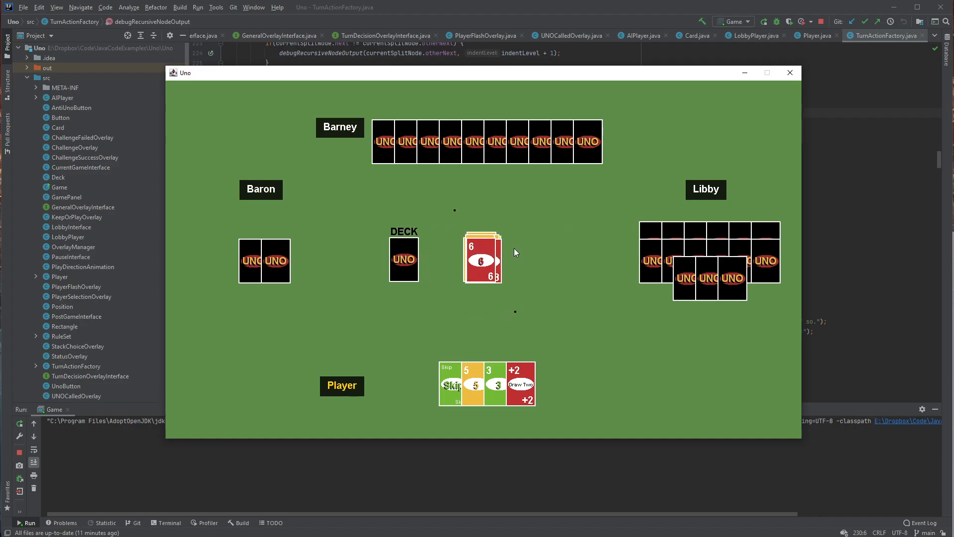
{"action": "mouse_move", "coordinate": [433, 322]}
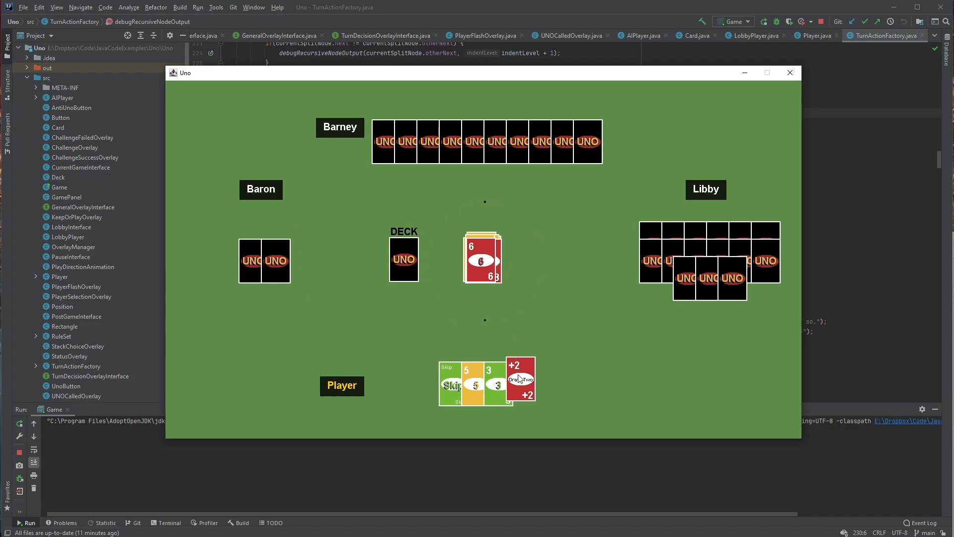
- Play the red Draw Two onto the red 6, then play the drawn yellow 3
{"action": "left_click", "coordinate": [521, 380]}
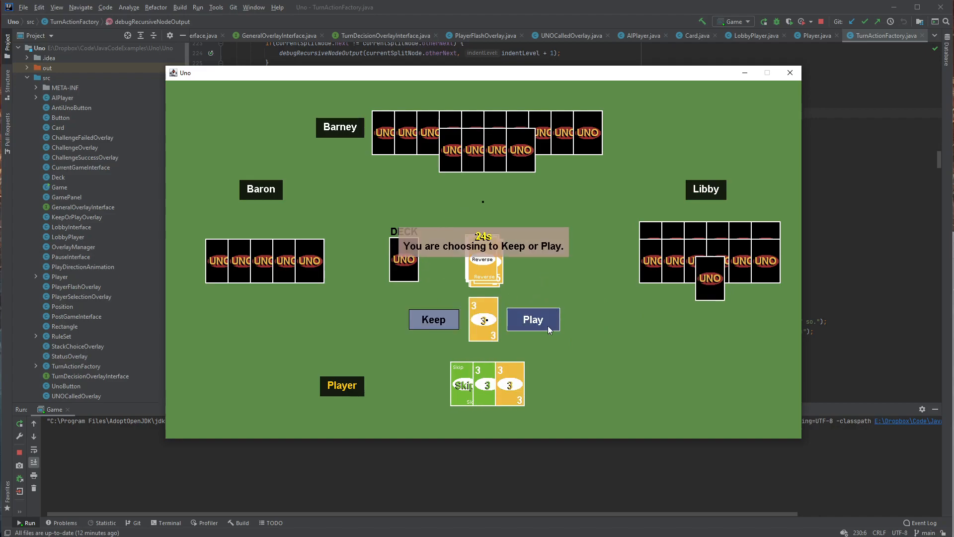
{"action": "left_click", "coordinate": [533, 319]}
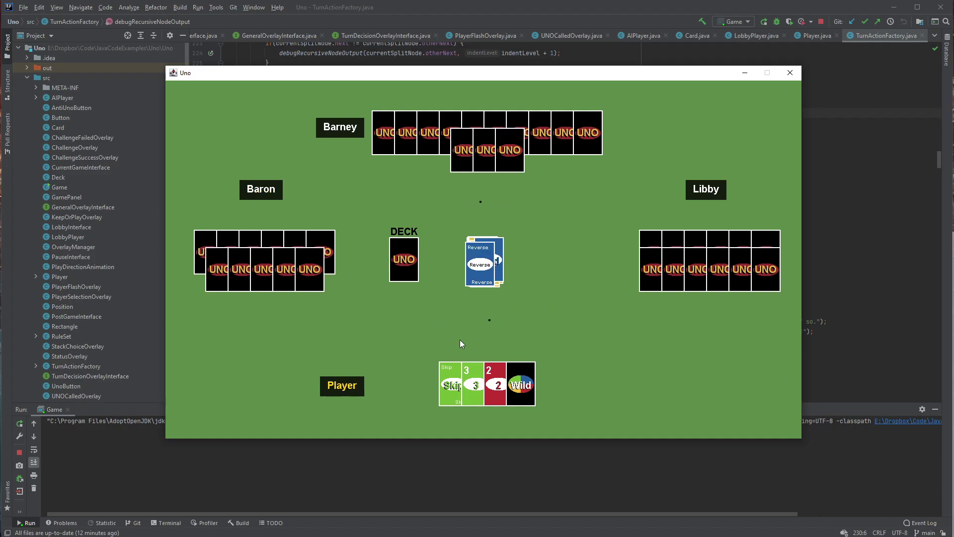
{"action": "mouse_move", "coordinate": [445, 296]}
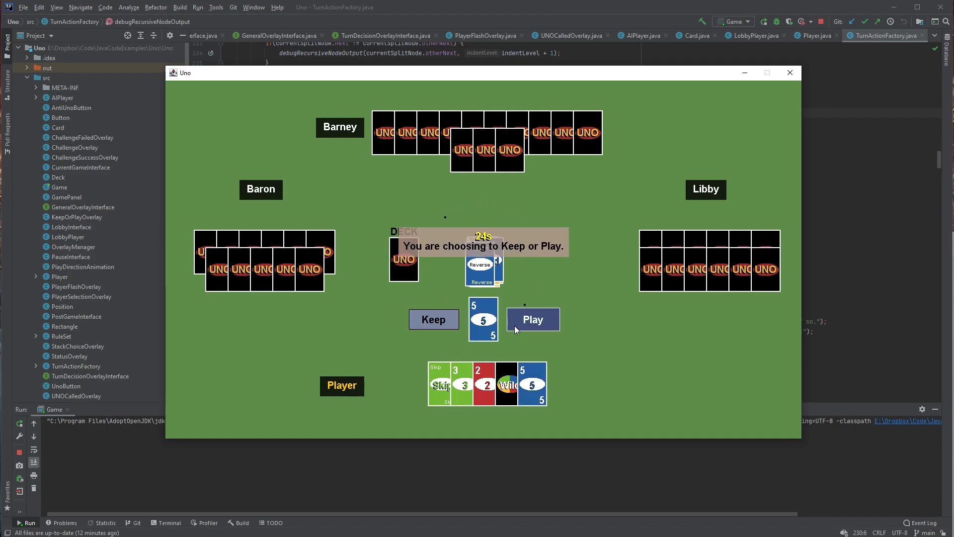
- Choose Play for the drawn blue 5 instead of keeping it
{"action": "left_click", "coordinate": [532, 319]}
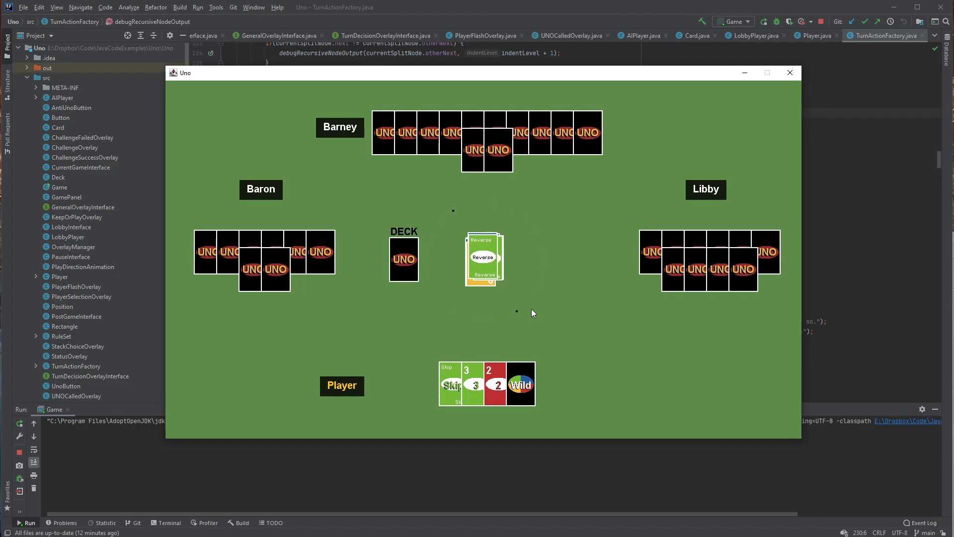
- Play green 5 on green 9 and blue 8 on red 8, then keep yellow 1
{"action": "left_click", "coordinate": [449, 384]}
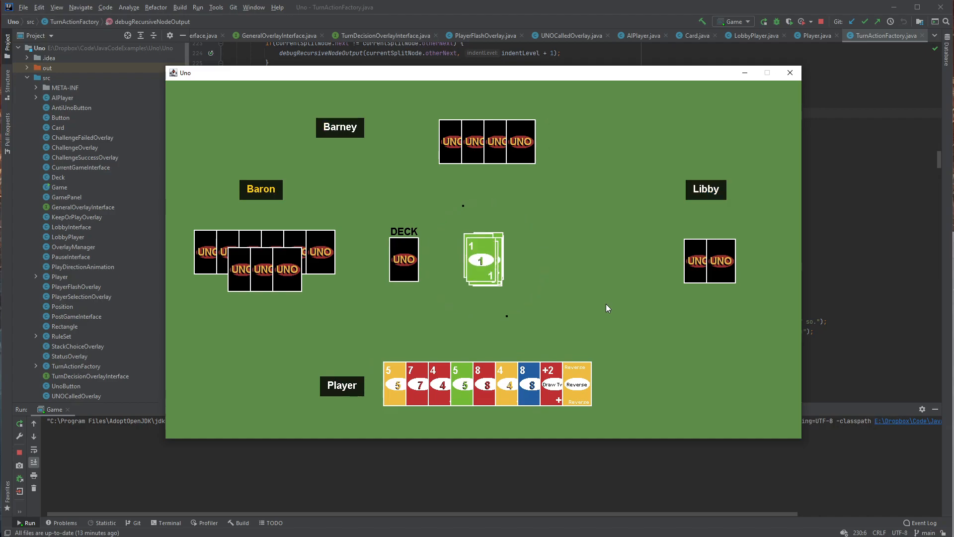
{"action": "left_click", "coordinate": [463, 384]}
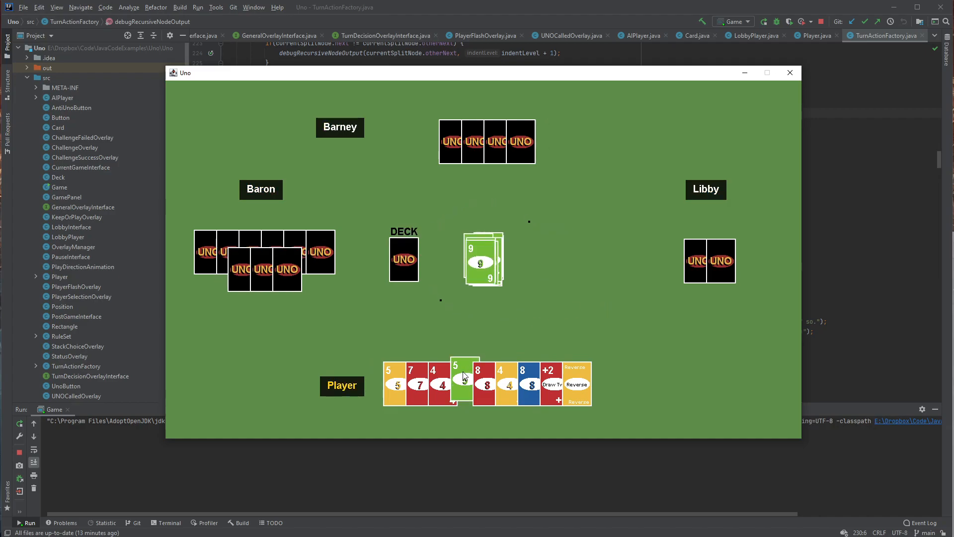
{"action": "left_click", "coordinate": [463, 380]}
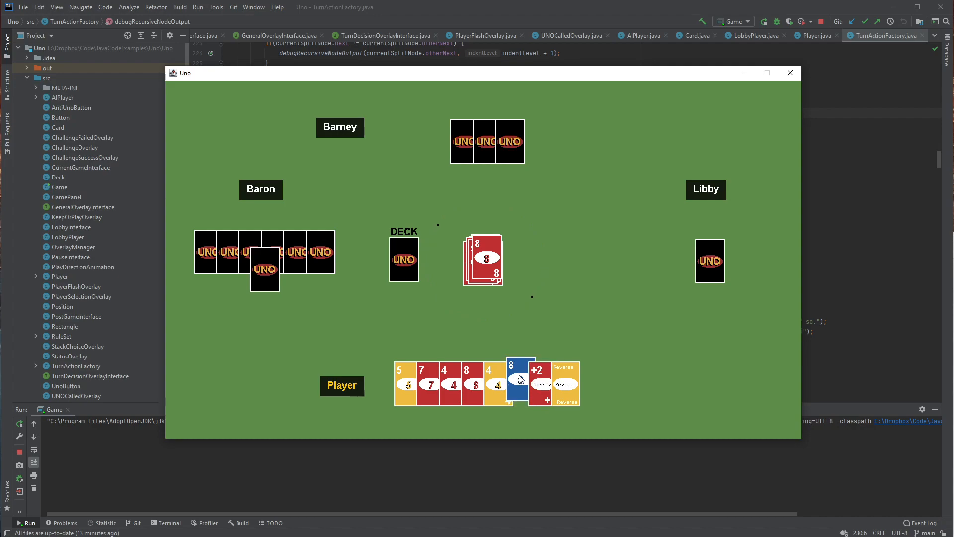
{"action": "left_click", "coordinate": [539, 379]}
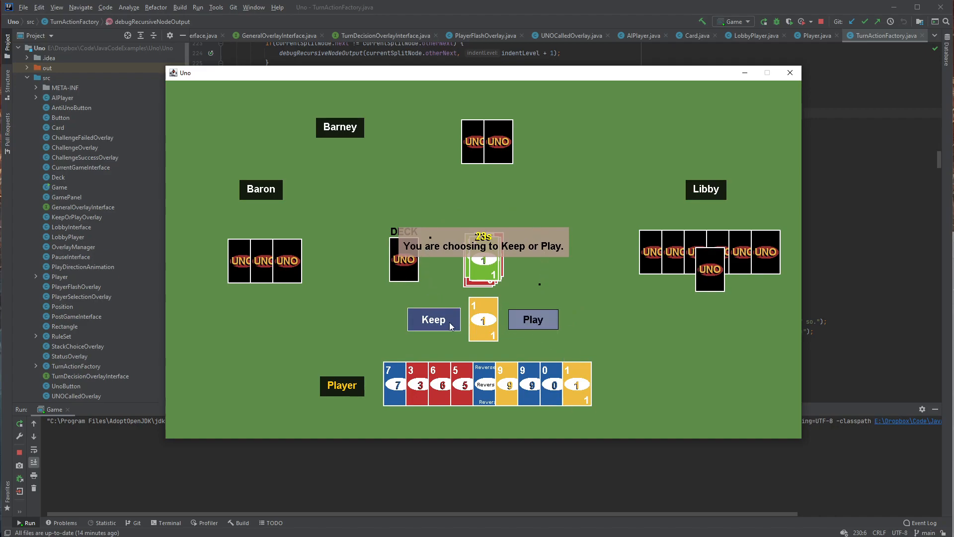
{"action": "left_click", "coordinate": [433, 319]}
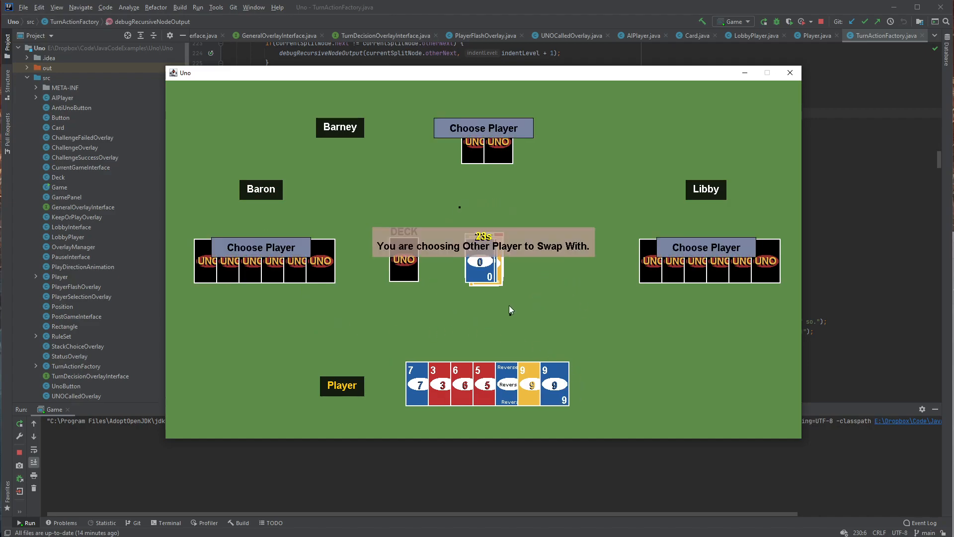
{"action": "mouse_move", "coordinate": [580, 251]}
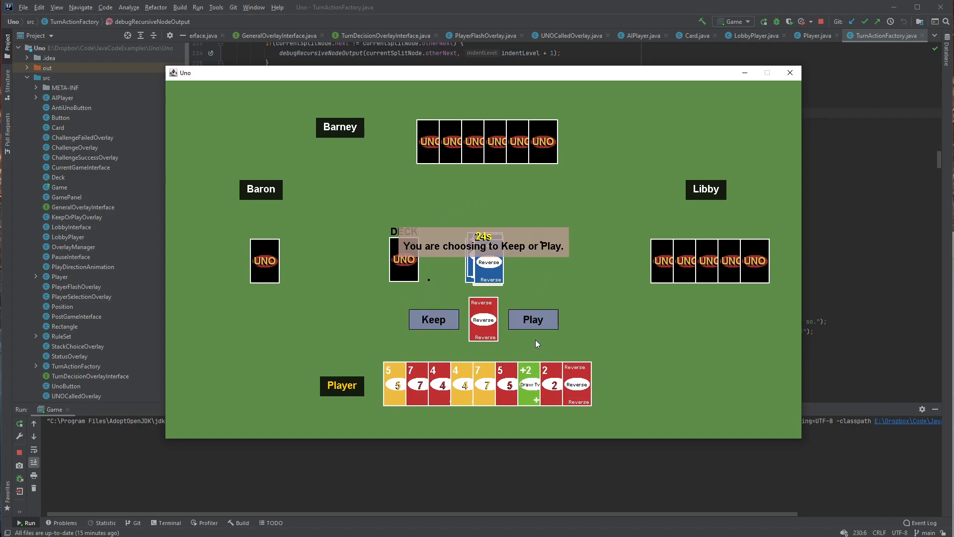
- Choose Play for the drawn red Reverse instead of keeping it
{"action": "left_click", "coordinate": [533, 319]}
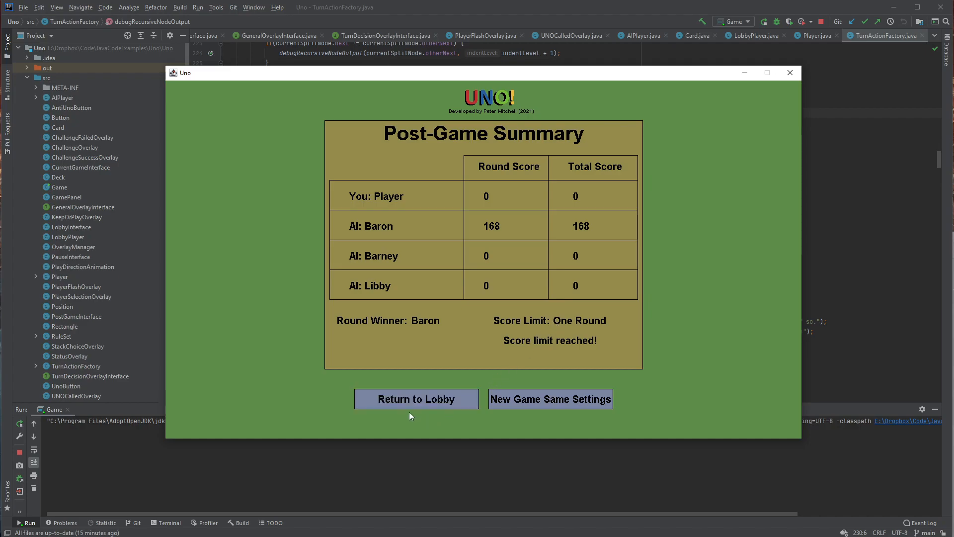
{"action": "mouse_move", "coordinate": [501, 415]}
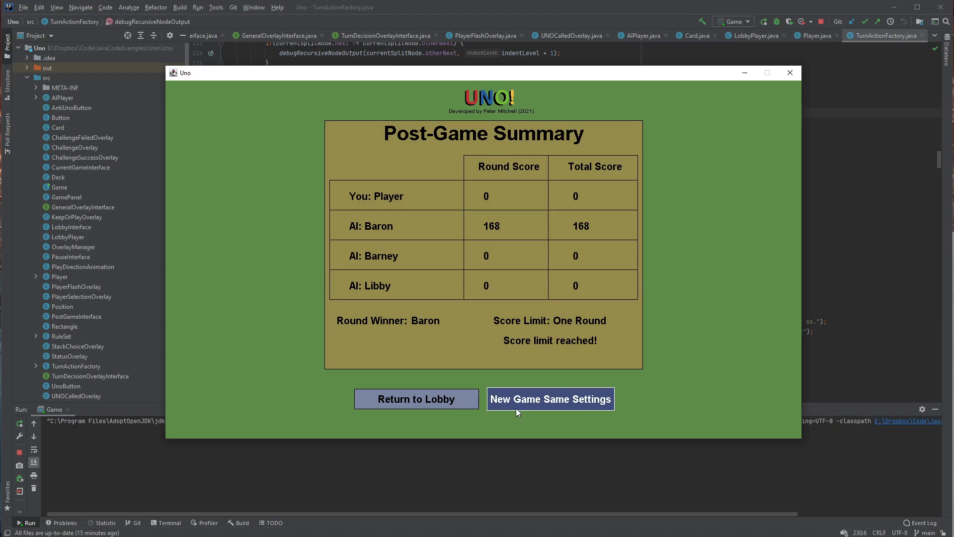
{"action": "mouse_move", "coordinate": [523, 412]}
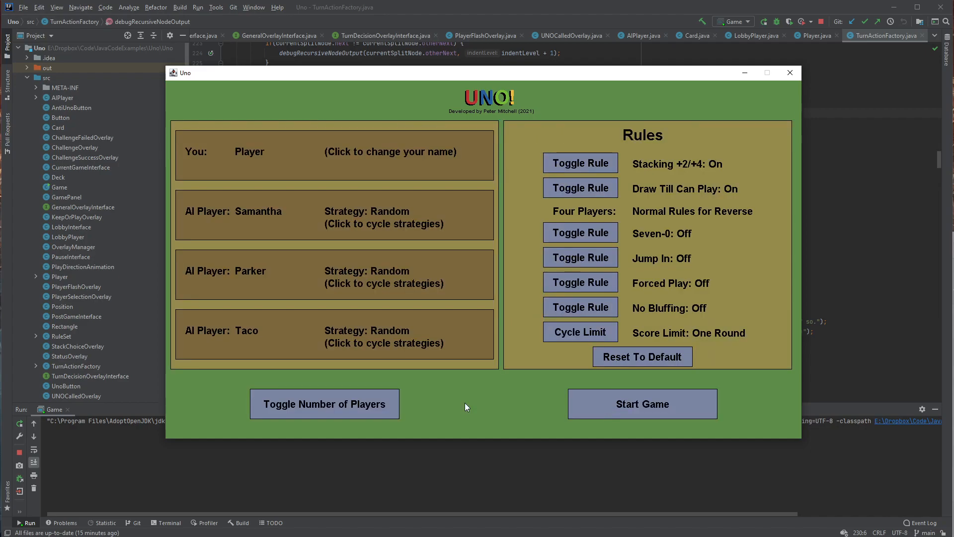
{"action": "mouse_move", "coordinate": [619, 321]}
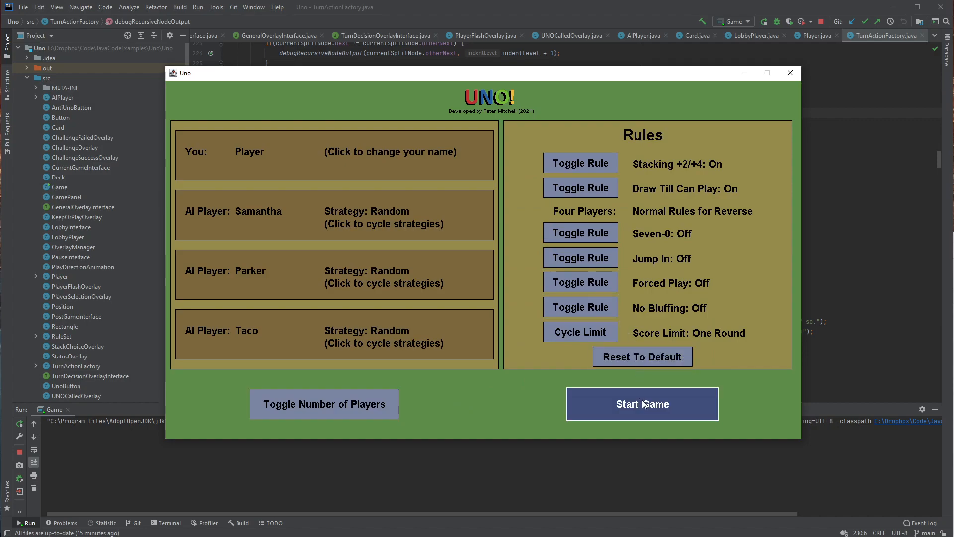
- Start the four-player game, then play the drawn red Skip
{"action": "left_click", "coordinate": [643, 404]}
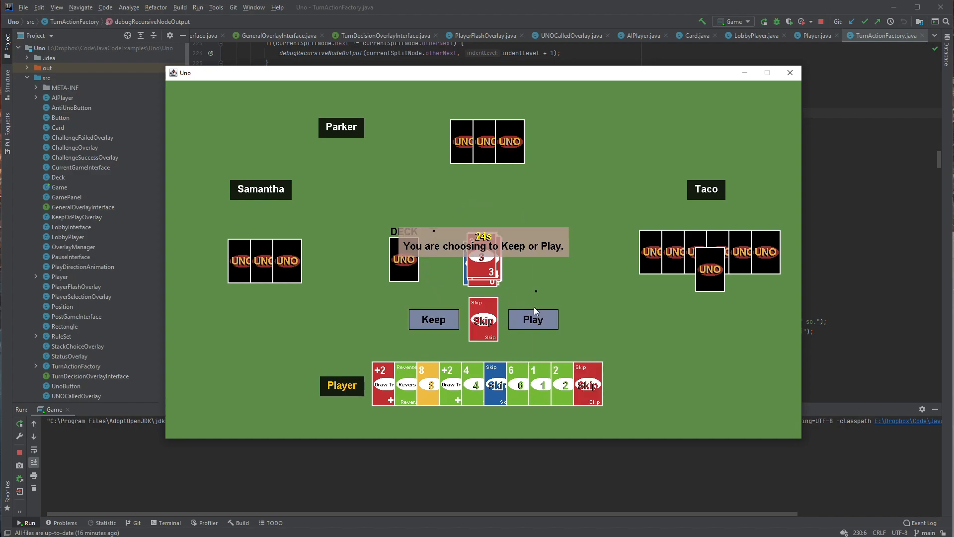
{"action": "left_click", "coordinate": [532, 319]}
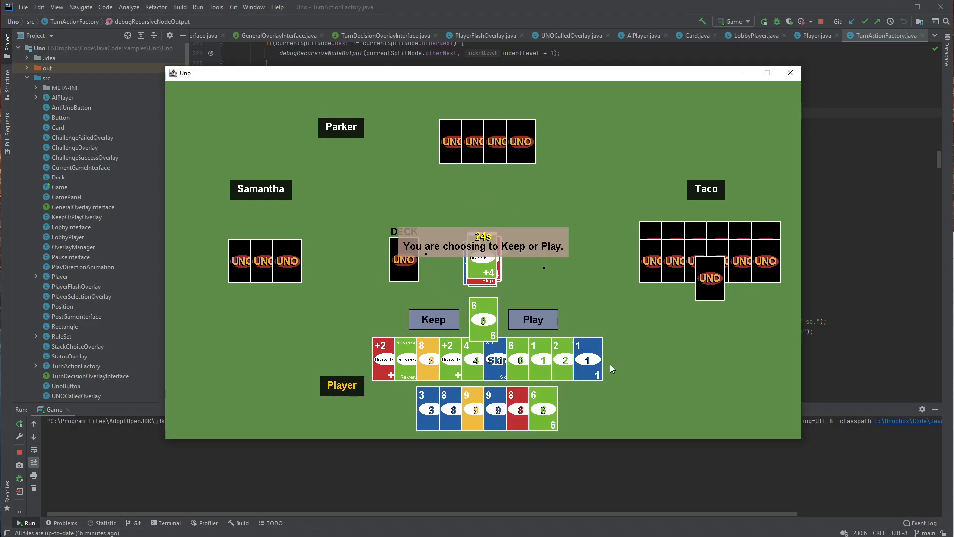
- Play the drawn green 6, decline stacking the +2, then play the drawn yellow 2
{"action": "left_click", "coordinate": [533, 319]}
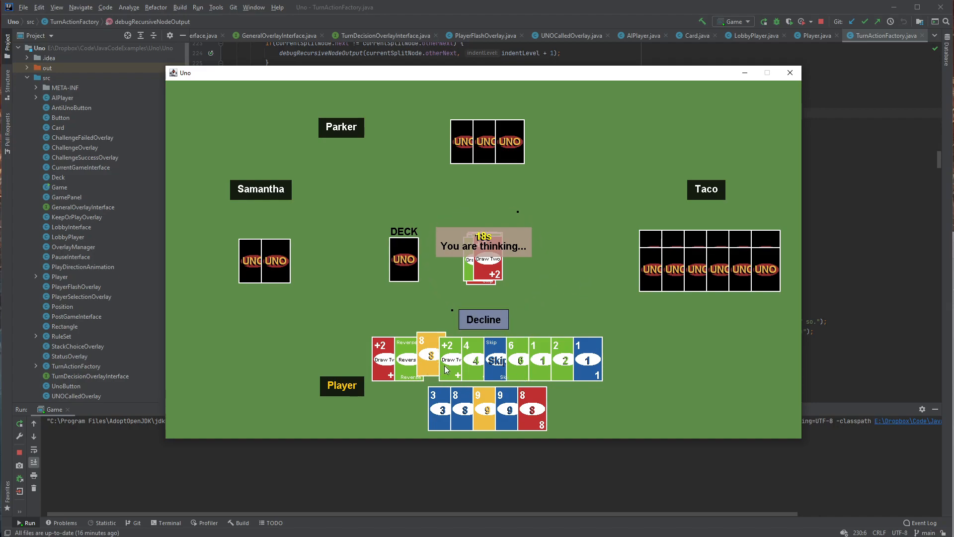
{"action": "left_click", "coordinate": [449, 359]}
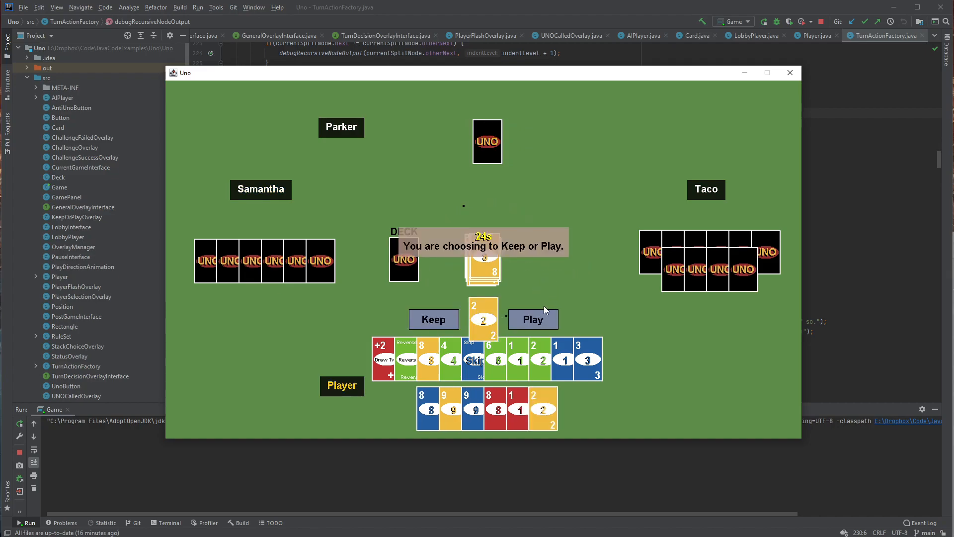
{"action": "left_click", "coordinate": [533, 319]}
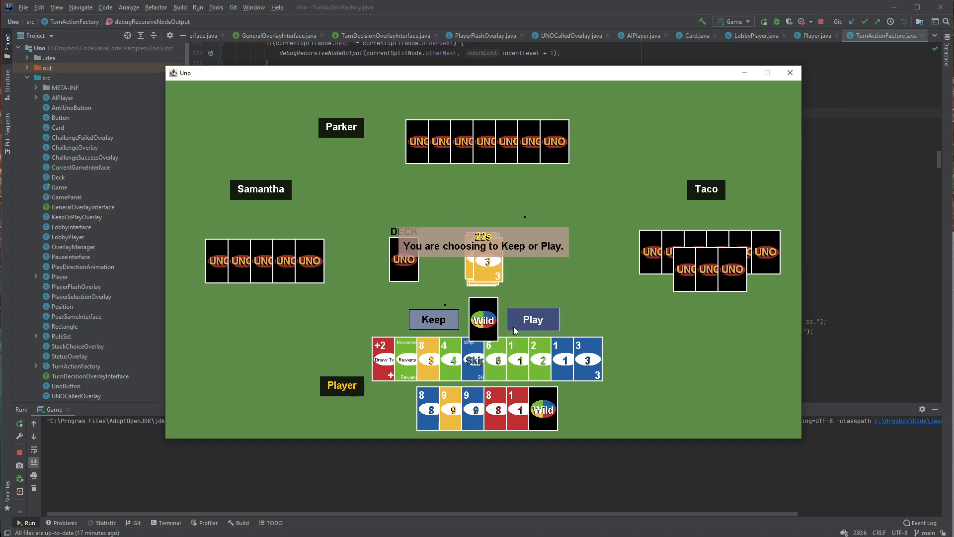
- Play the drawn Wild card from the Play prompt
{"action": "left_click", "coordinate": [533, 319]}
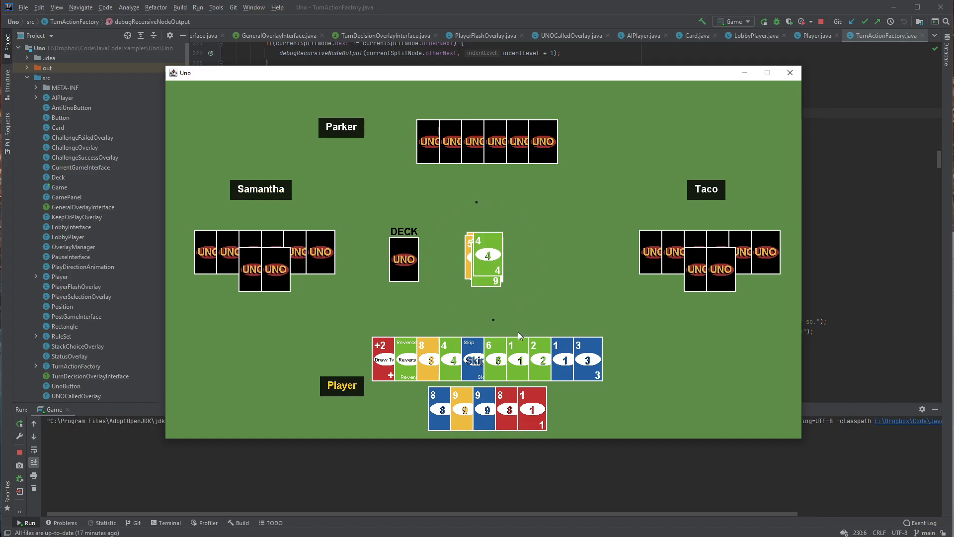
{"action": "mouse_move", "coordinate": [519, 357]}
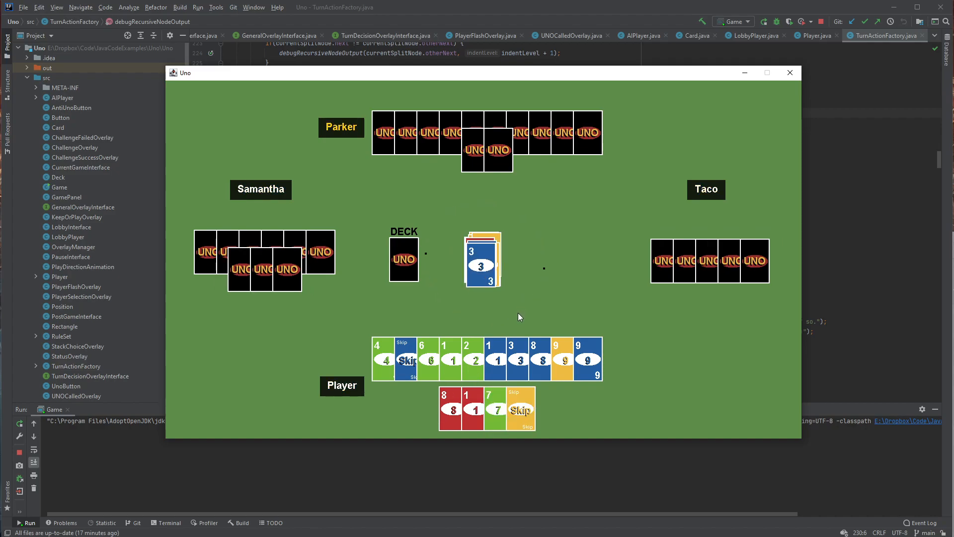
- Play the blue 1, blue 3, yellow Skip and green 7 in turn
{"action": "left_click", "coordinate": [498, 359]}
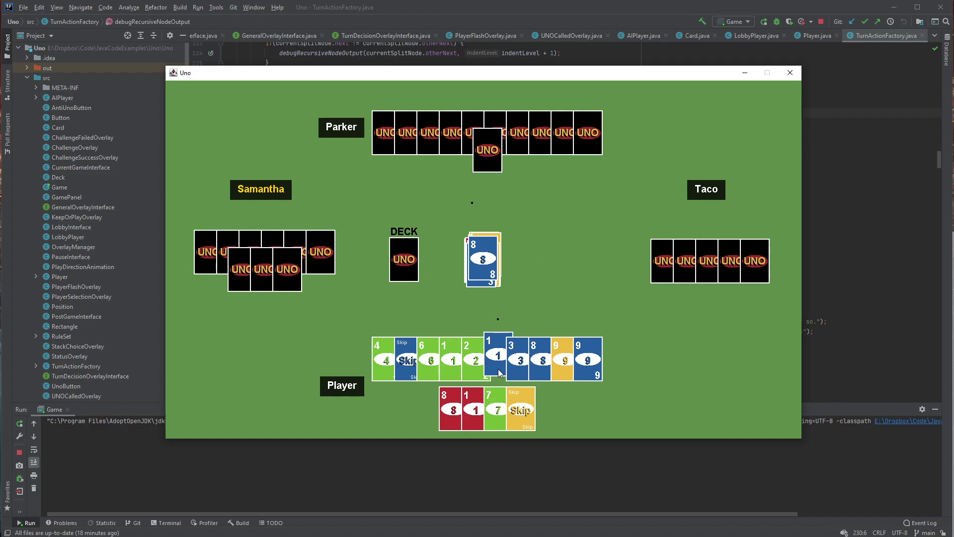
{"action": "left_click", "coordinate": [497, 356]}
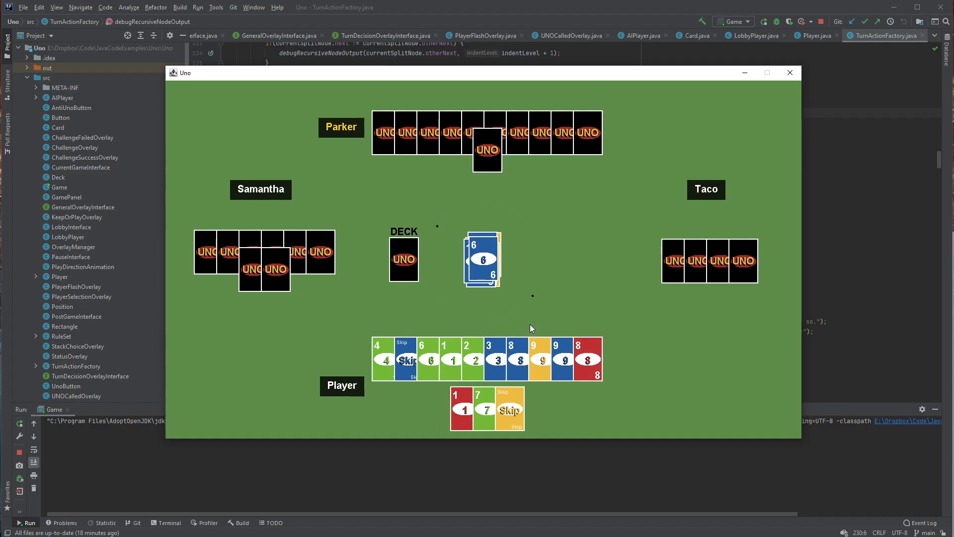
{"action": "left_click", "coordinate": [489, 358]}
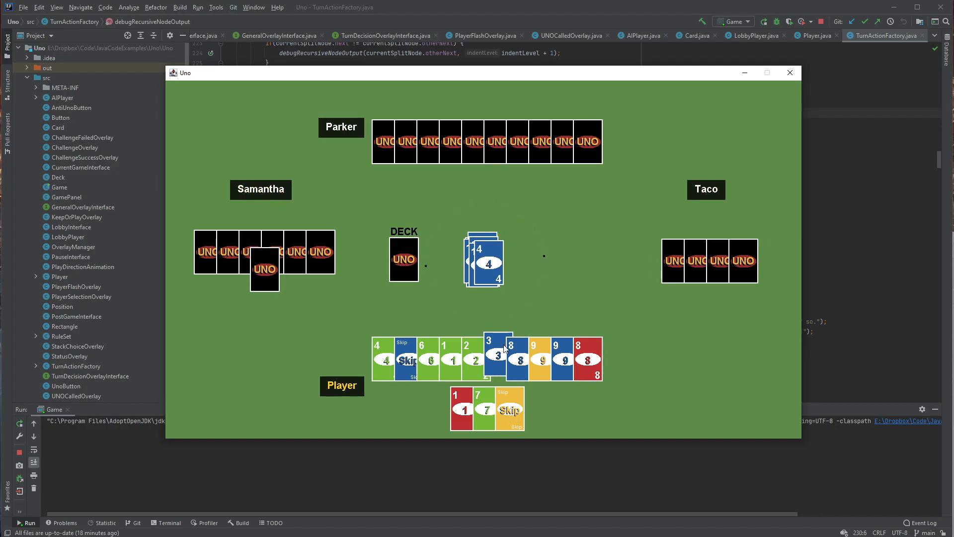
{"action": "left_click", "coordinate": [495, 348]}
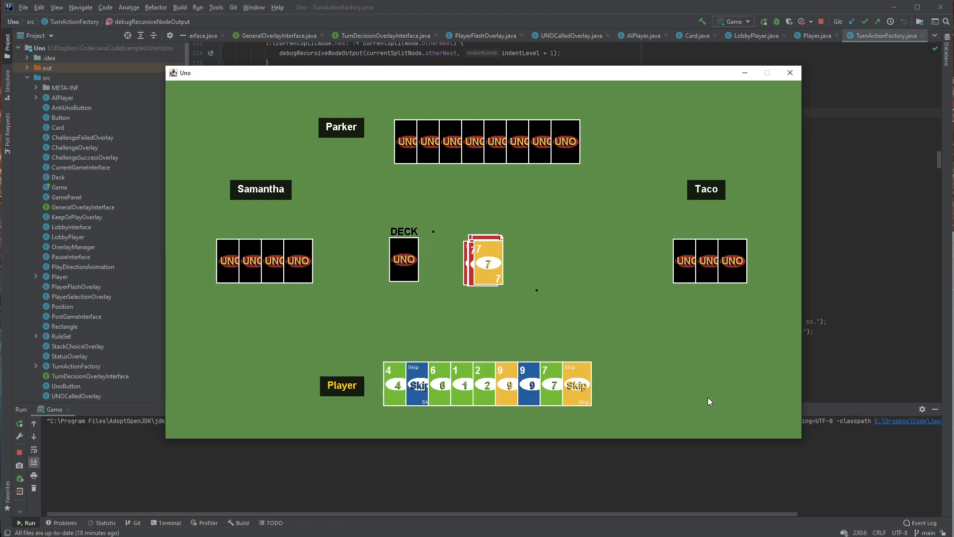
{"action": "mouse_move", "coordinate": [702, 412]}
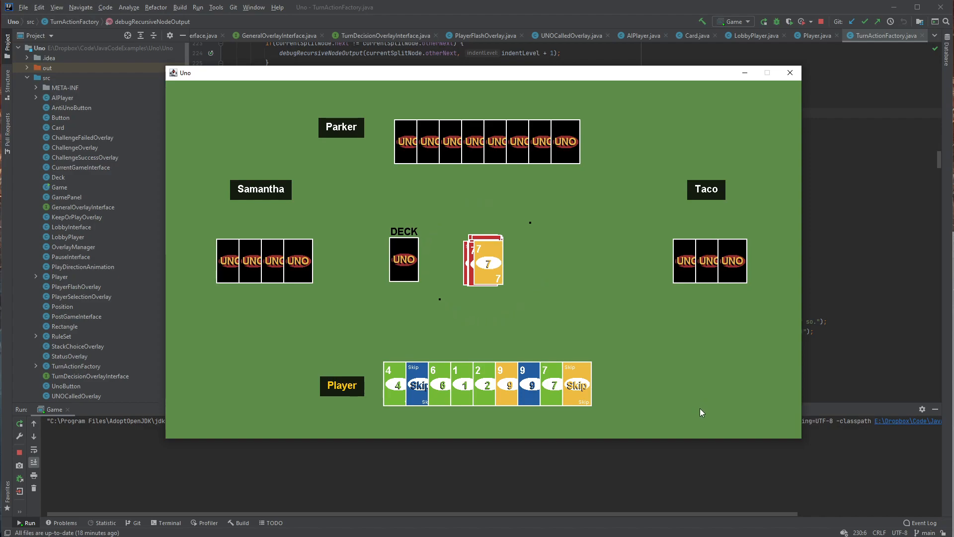
{"action": "left_click", "coordinate": [420, 384]}
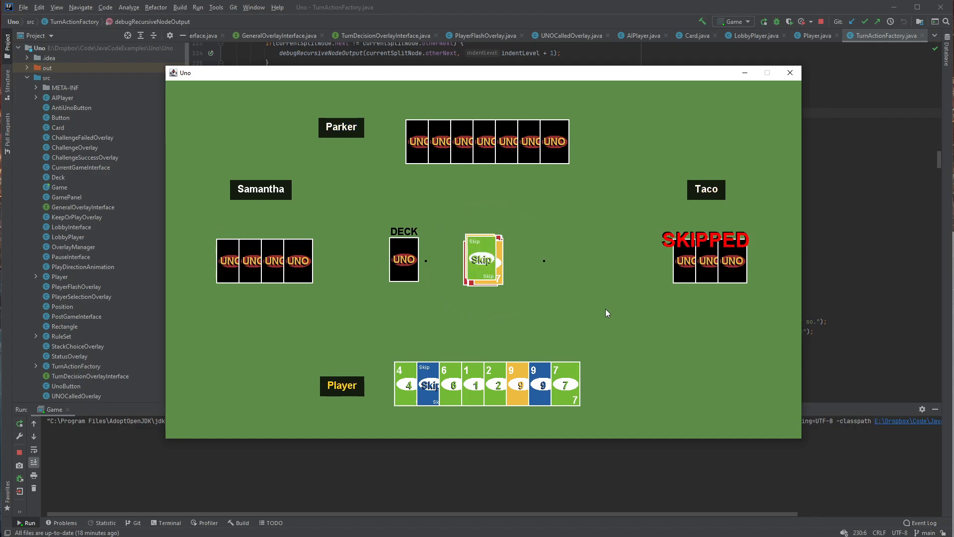
{"action": "left_click", "coordinate": [554, 383]}
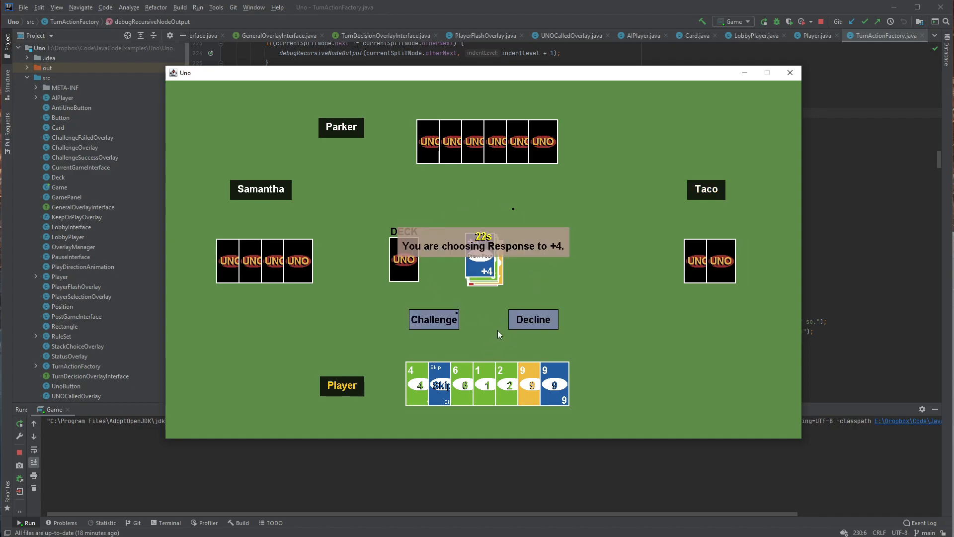
{"action": "mouse_move", "coordinate": [701, 240]}
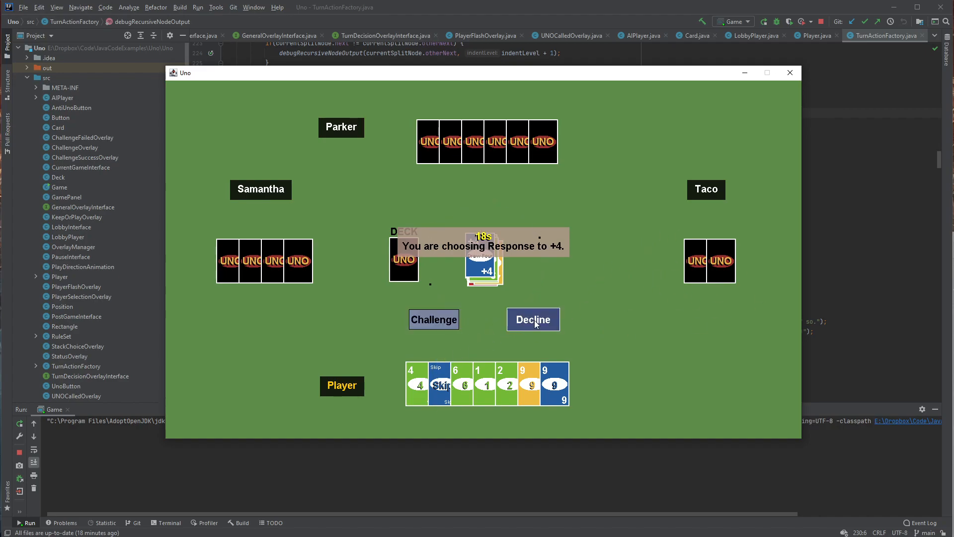
- Decline to challenge the +4 and draw the four penalty cards
{"action": "left_click", "coordinate": [533, 319]}
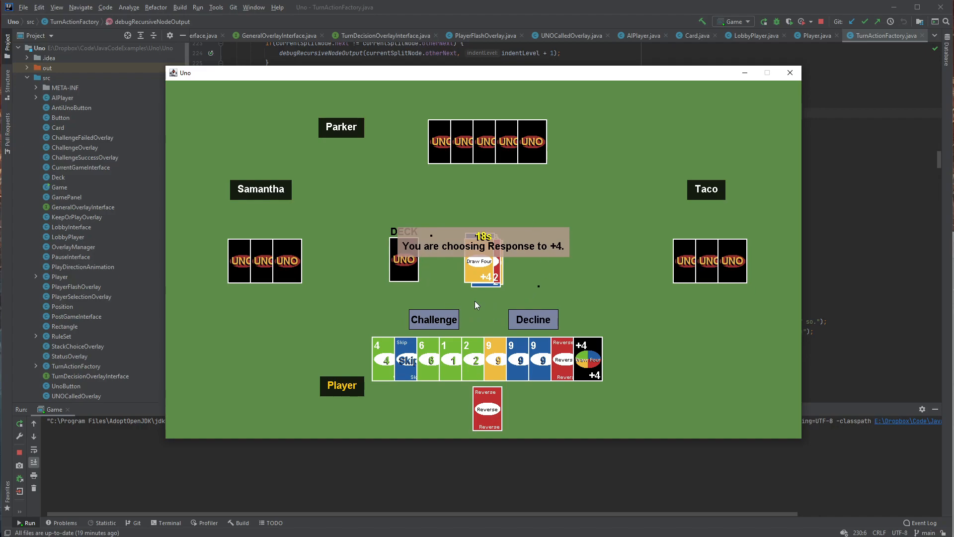
{"action": "mouse_move", "coordinate": [466, 306]}
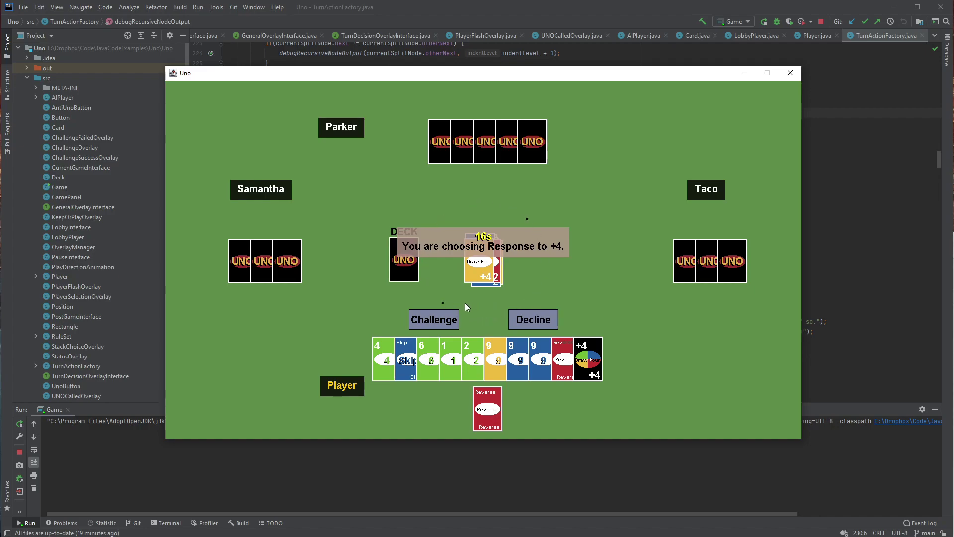
{"action": "mouse_move", "coordinate": [447, 316]}
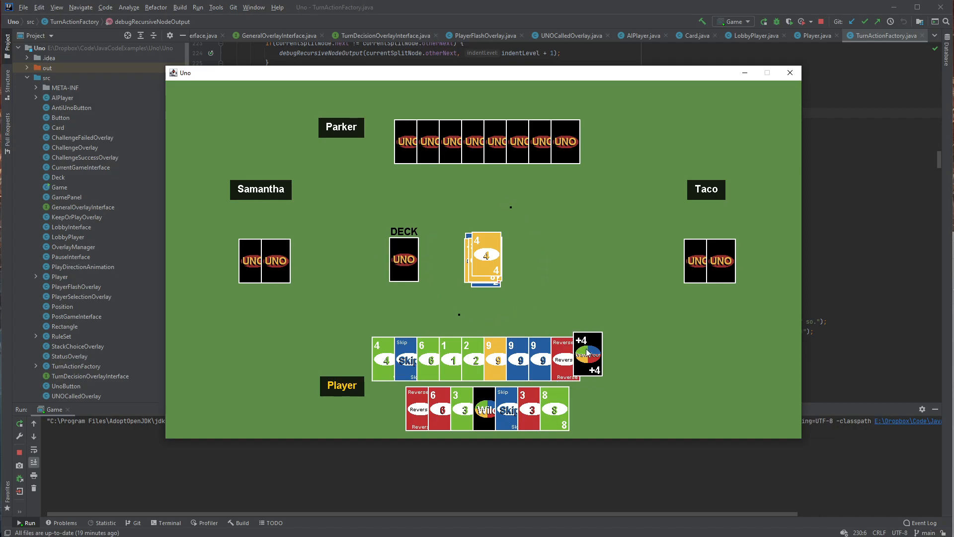
- Play the Wild Draw Four and pick blue on the colour wheel
{"action": "left_click", "coordinate": [484, 409]}
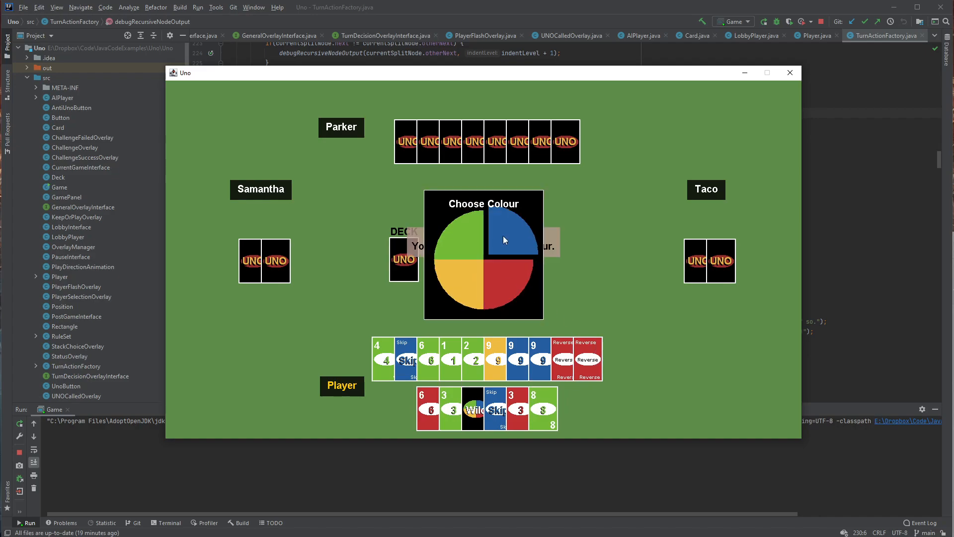
{"action": "left_click", "coordinate": [504, 239]}
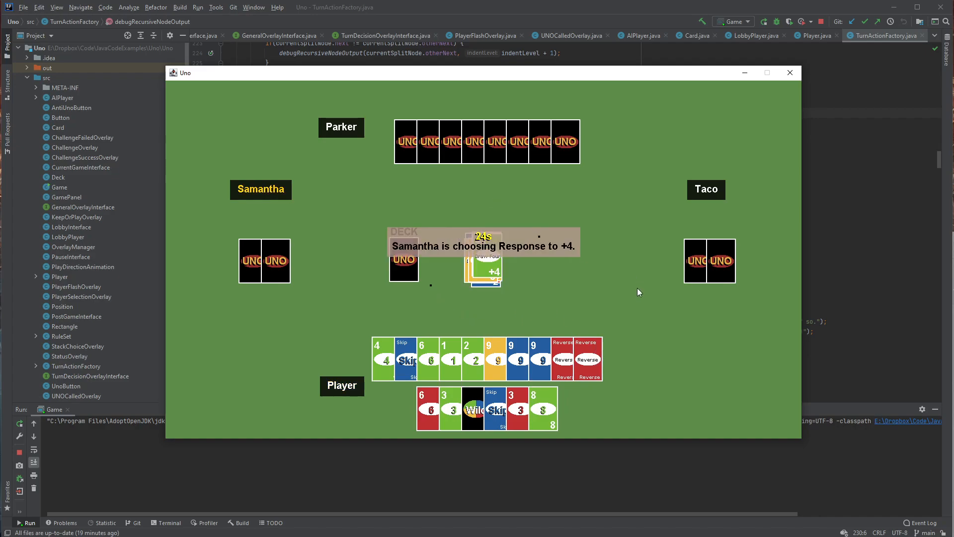